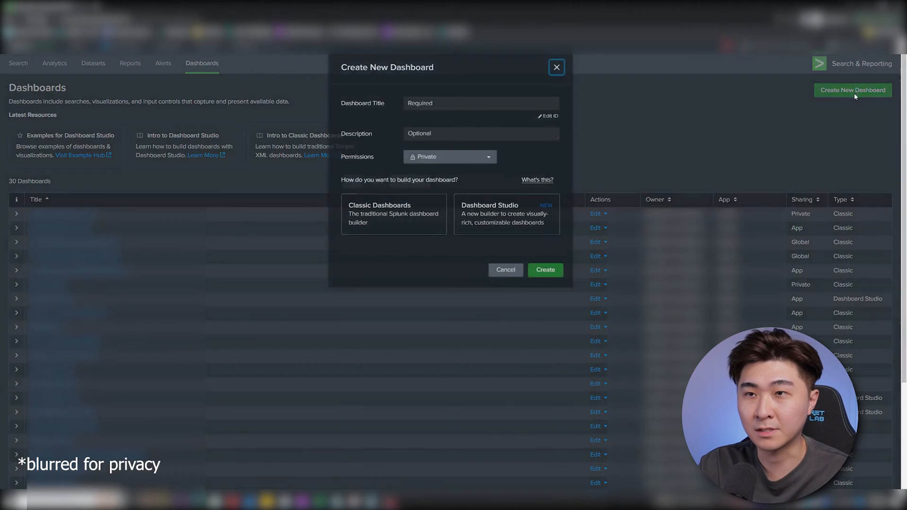
Step: Create a Classic Dashboard titled 'firewall'
{"action": "type", "text": "fire"}
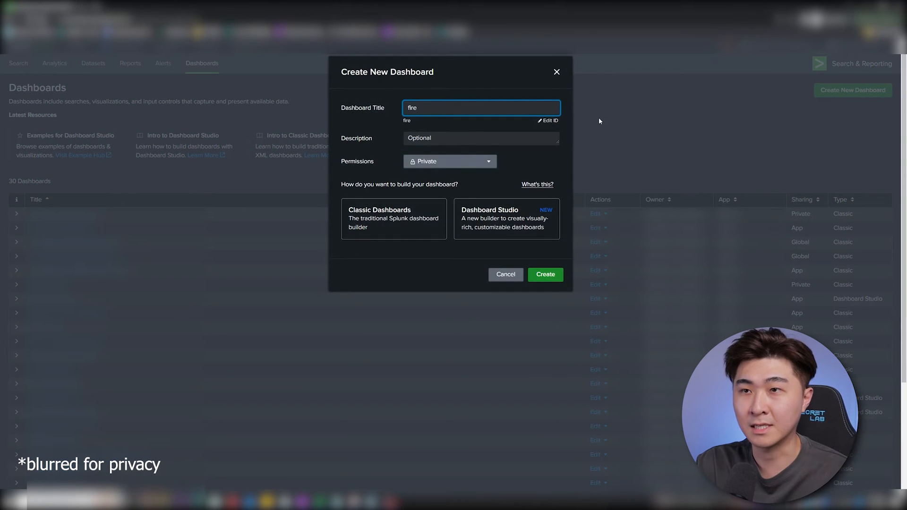
{"action": "type", "text": "wall"}
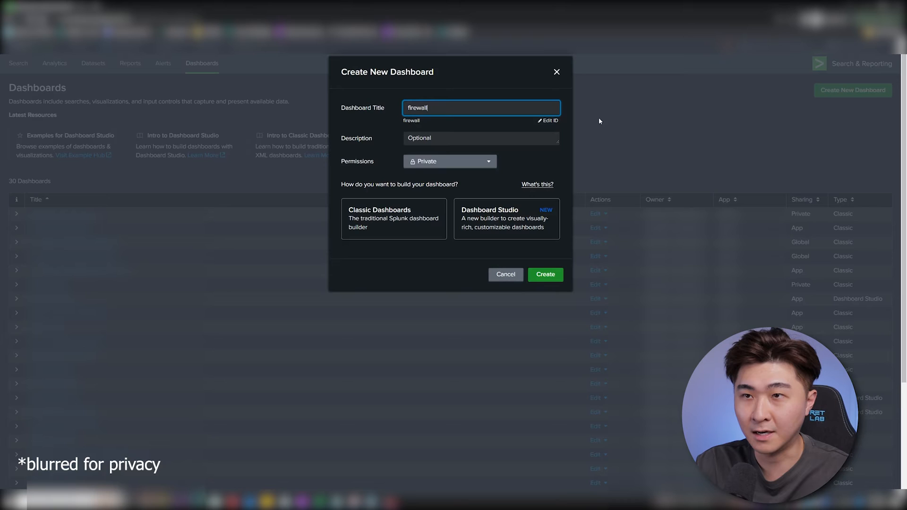
{"action": "left_click", "coordinate": [393, 218]}
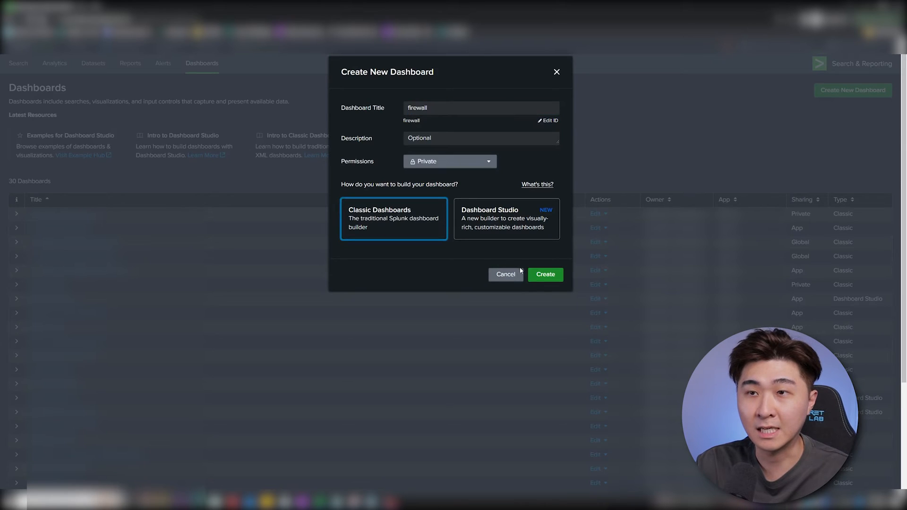
{"action": "left_click", "coordinate": [544, 274]}
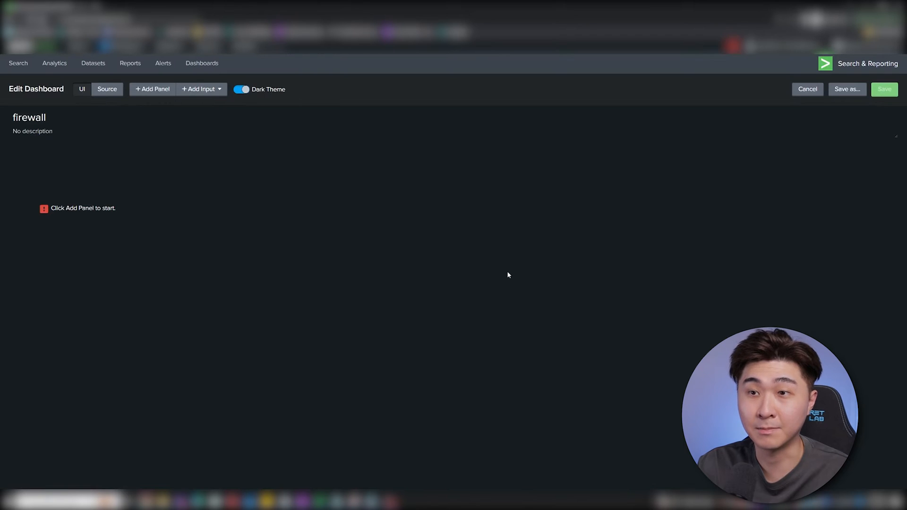
{"action": "mouse_move", "coordinate": [202, 98]}
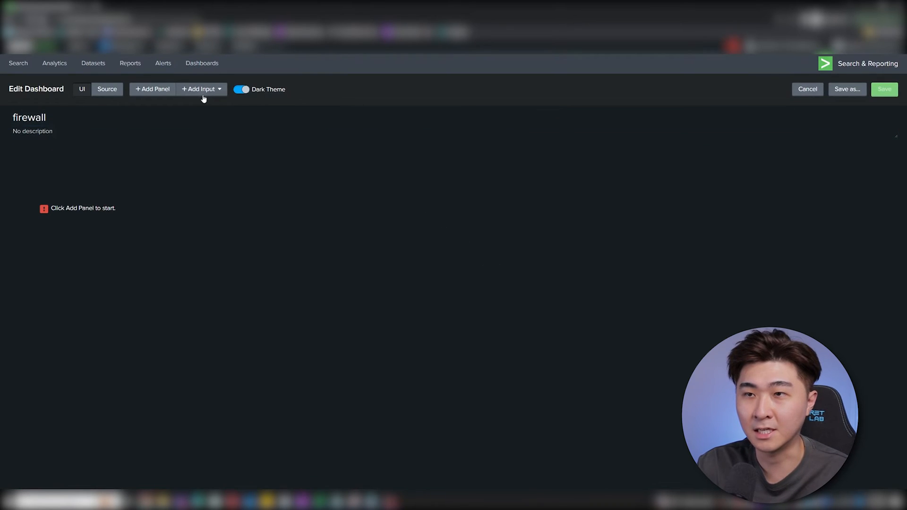
Step: Add a Time range input to the firewall dashboard
{"action": "left_click", "coordinate": [200, 89]}
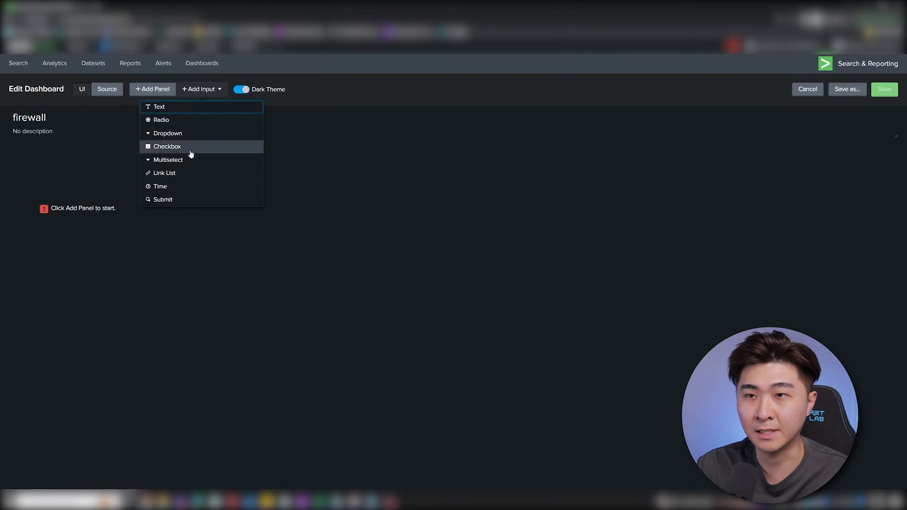
{"action": "left_click", "coordinate": [160, 186]}
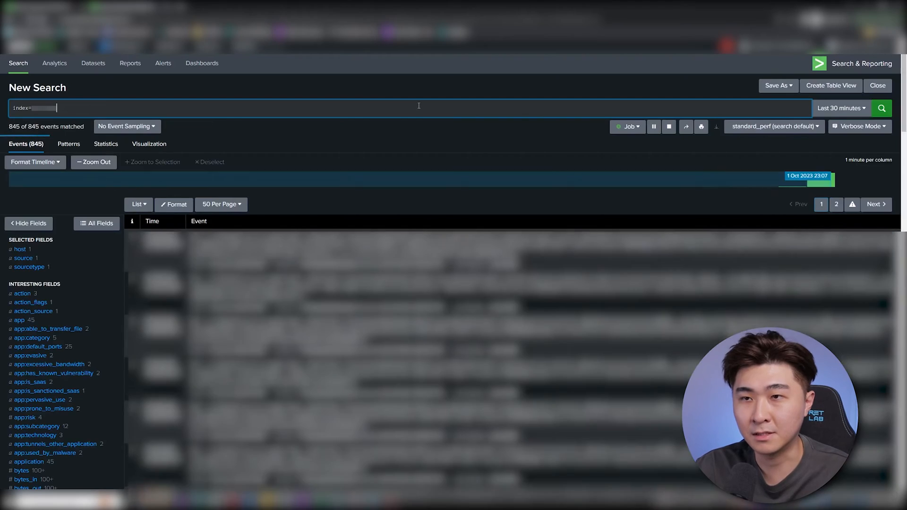
Step: Review the action field values and run '| stats count by action' on firewall events
{"action": "left_click", "coordinate": [881, 107]}
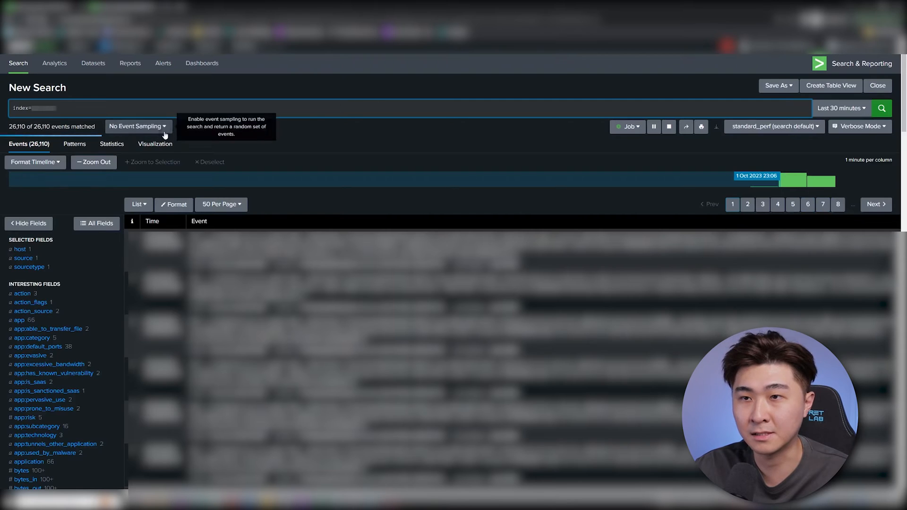
{"action": "left_click", "coordinate": [22, 293]}
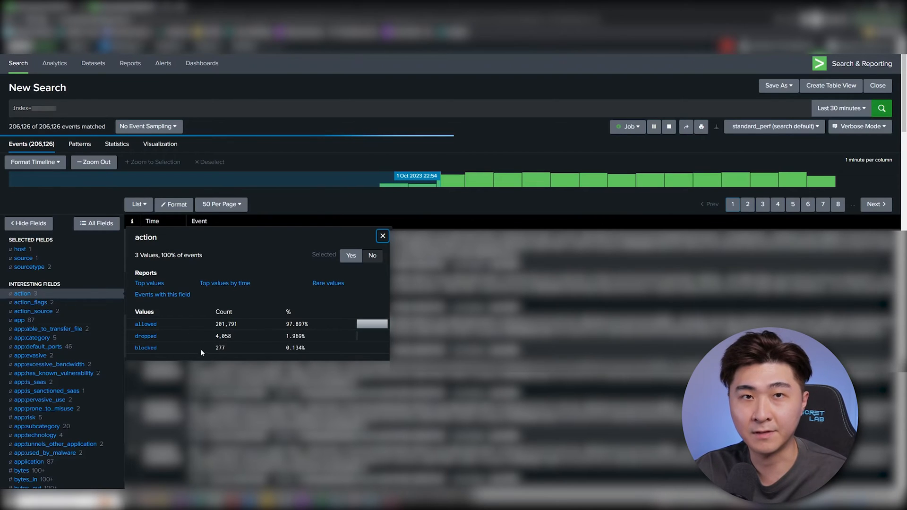
{"action": "mouse_move", "coordinate": [258, 338]}
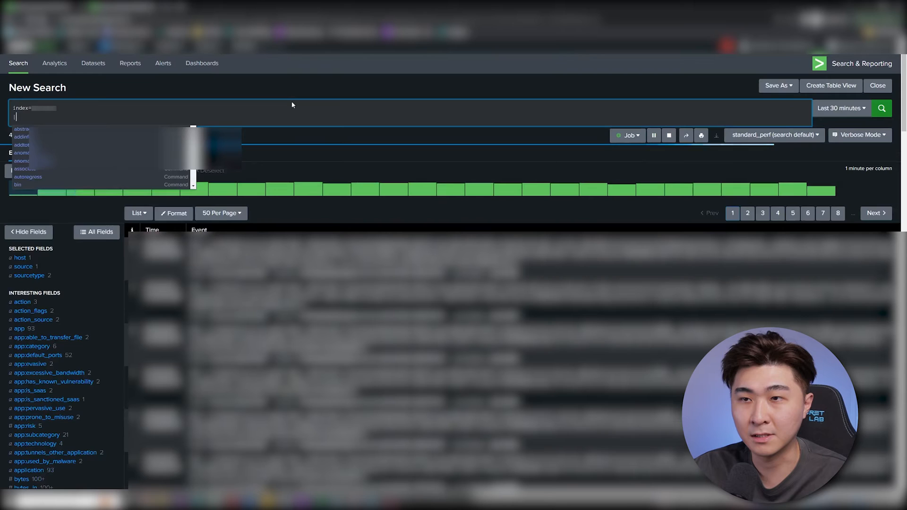
{"action": "type", "text": "| stats count by"}
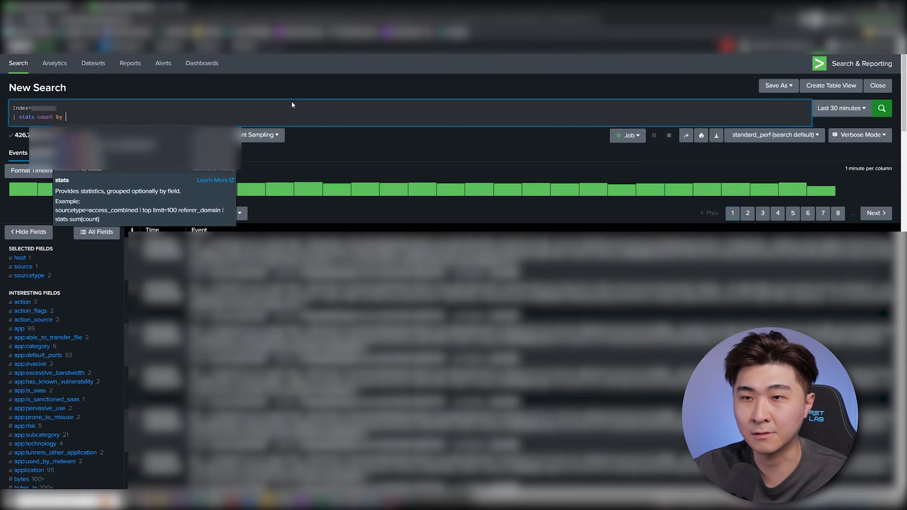
{"action": "type", "text": "action"}
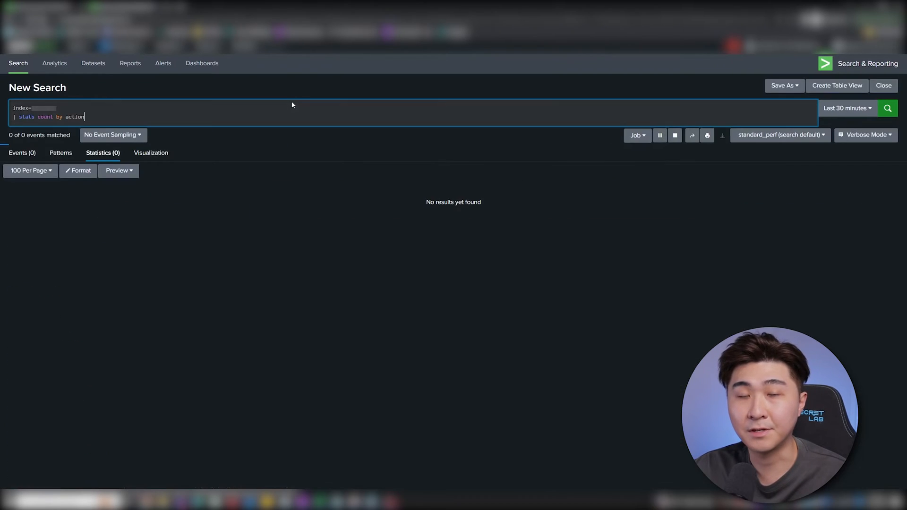
{"action": "left_click", "coordinate": [887, 108]}
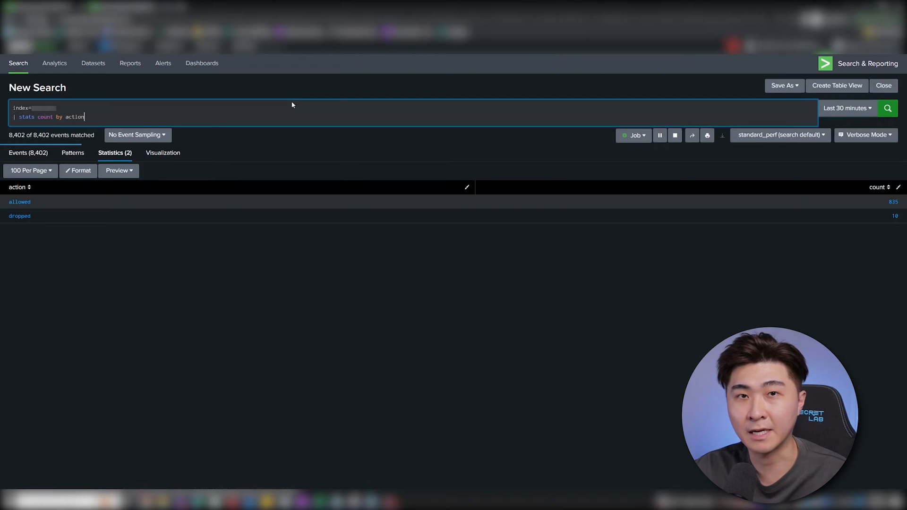
Step: Append '| stats sum(count)' to total the action counts into 28810
{"action": "left_click", "coordinate": [887, 108]}
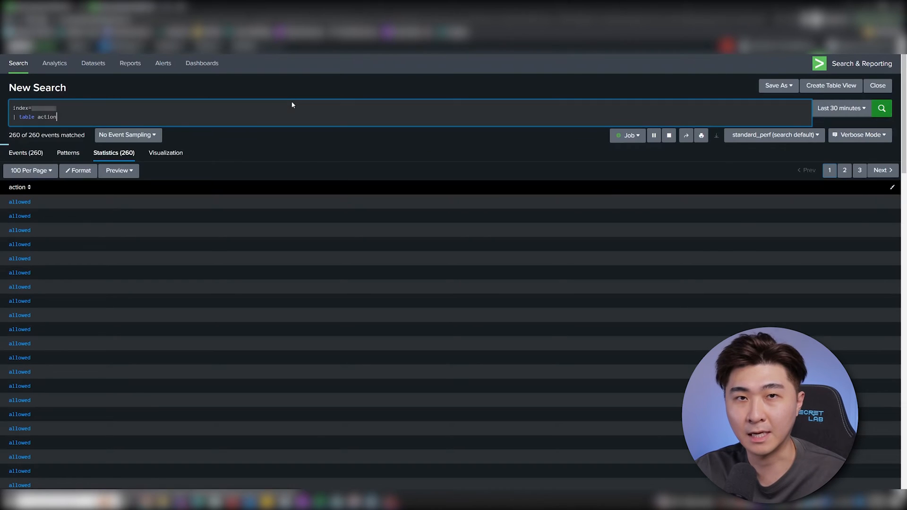
{"action": "left_click", "coordinate": [881, 108]}
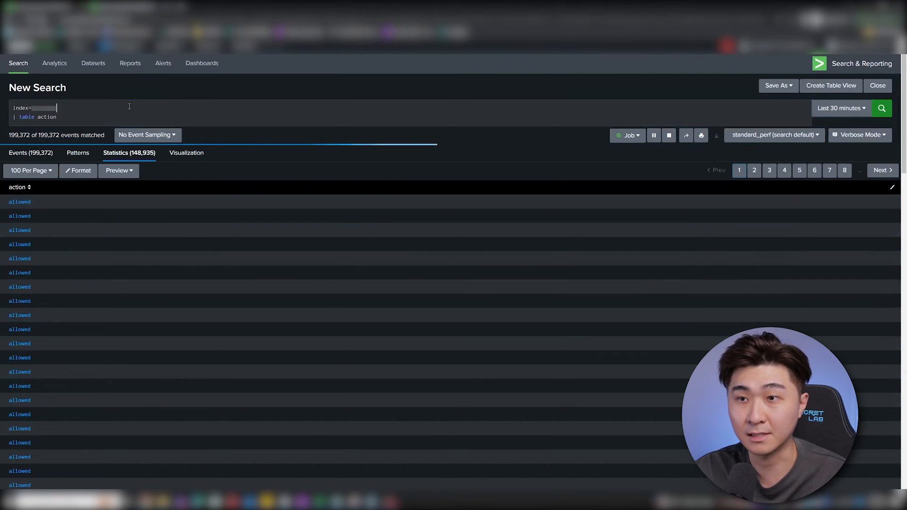
{"action": "left_click", "coordinate": [887, 108]}
{"action": "type", "text": "| stat"}
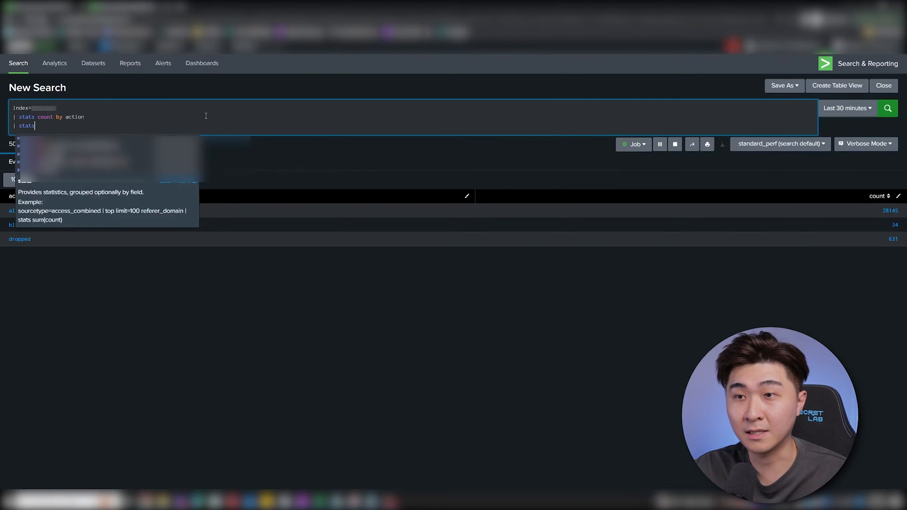
{"action": "type", "text": "sum("}
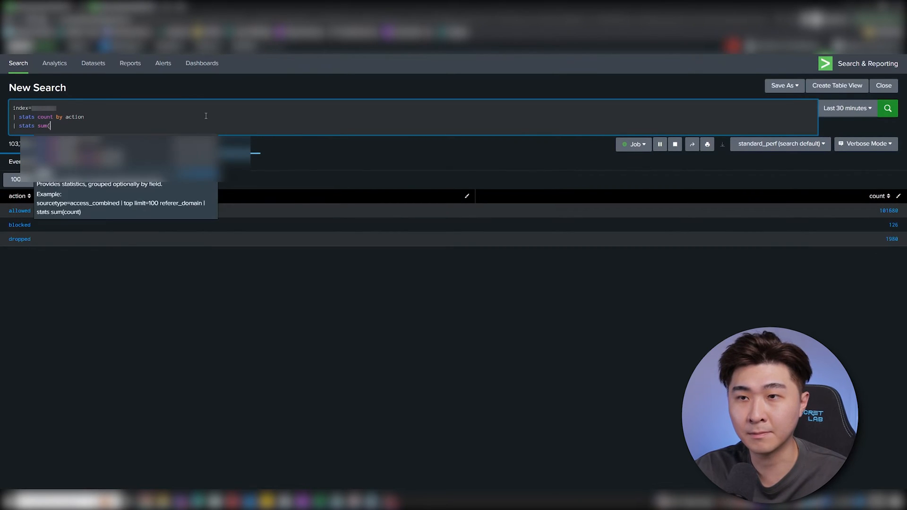
{"action": "type", "text": "count)"}
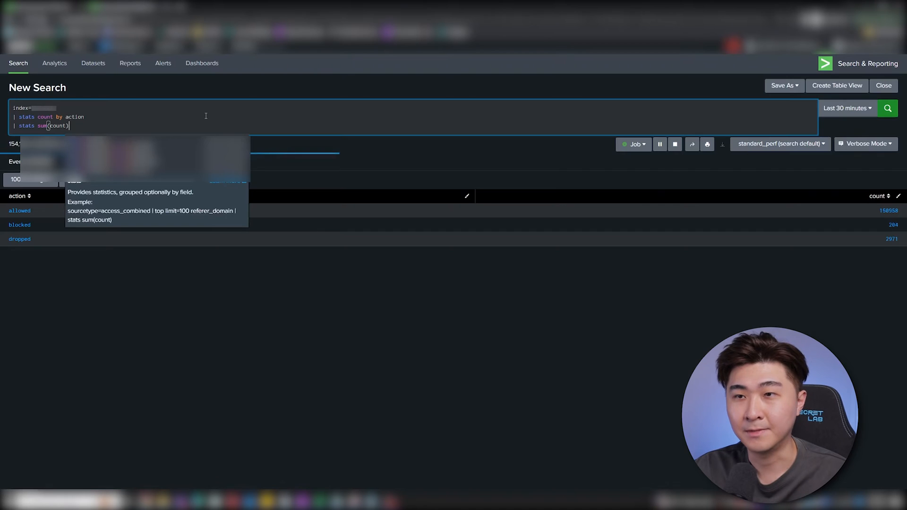
{"action": "left_click", "coordinate": [887, 108]}
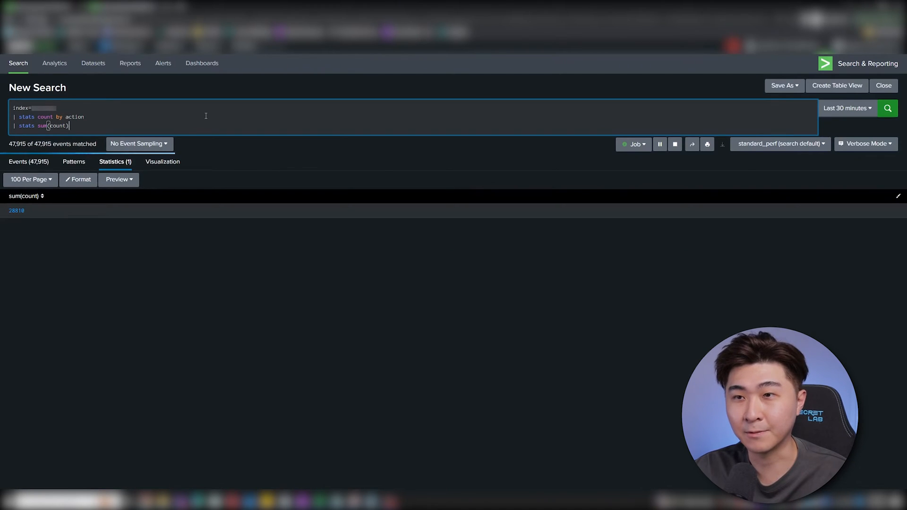
{"action": "left_click", "coordinate": [886, 109]}
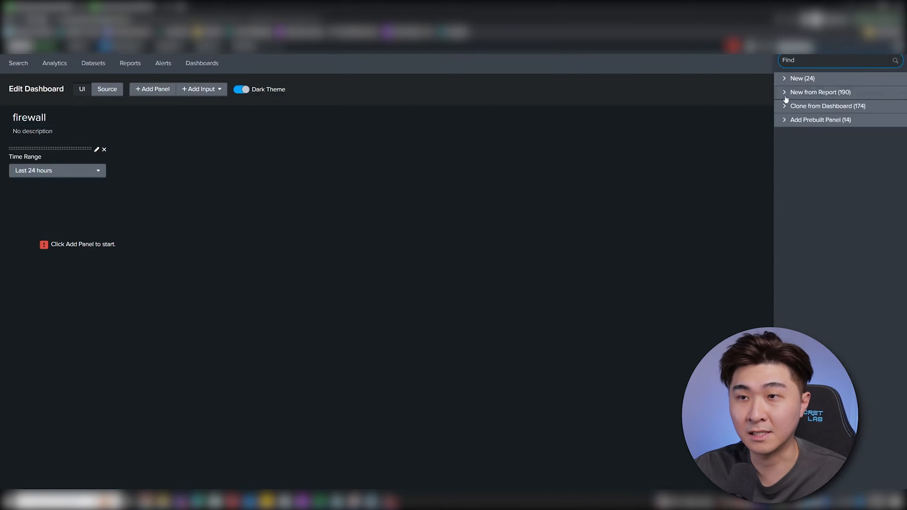
Step: Add a Single Value panel for the summed count-by-action search
{"action": "left_click", "coordinate": [802, 78]}
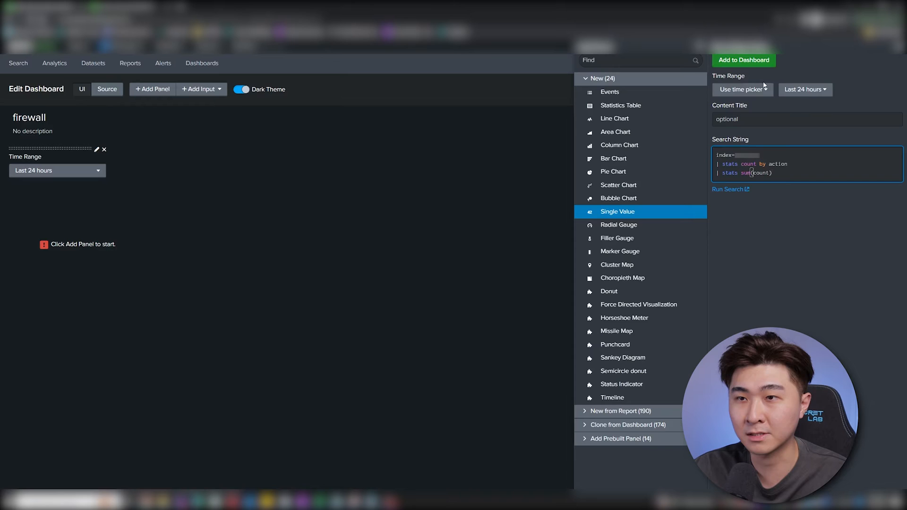
{"action": "left_click", "coordinate": [742, 90]}
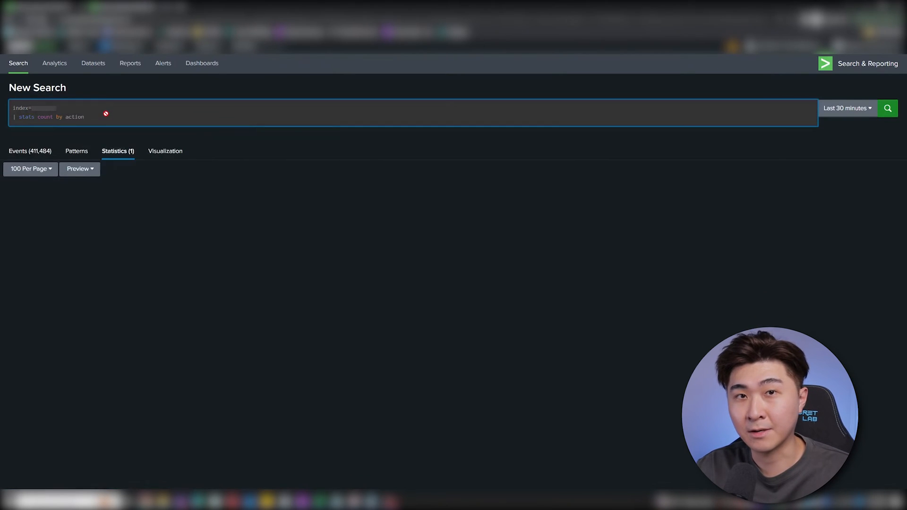
Step: Filter to action=blocked OR action=dropped and total them with stats sum(count)
{"action": "left_click", "coordinate": [886, 108]}
{"action": "type", "text": "| search"}
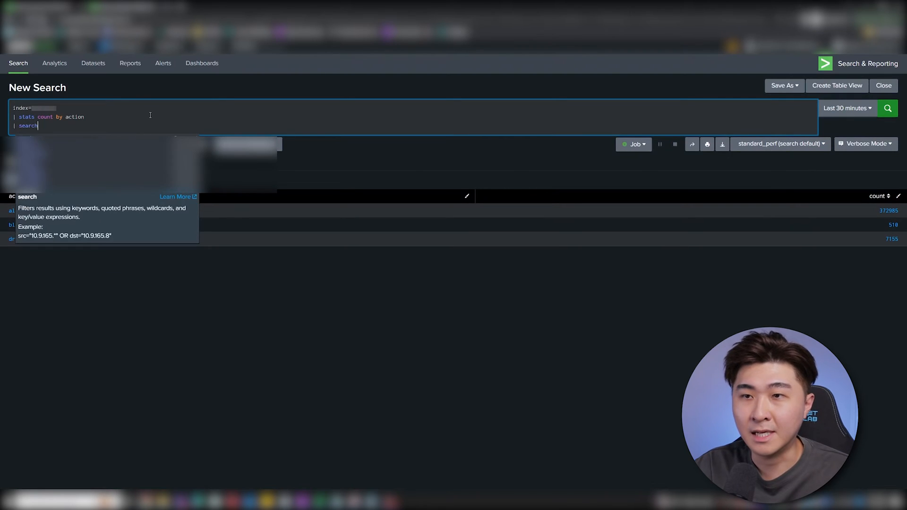
{"action": "type", "text": "action=allowed"}
{"action": "type", "text": "| table"}
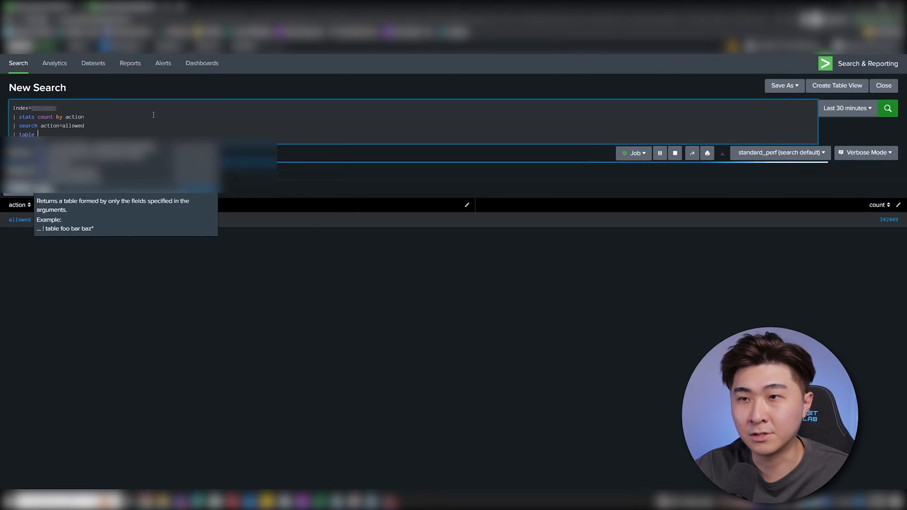
{"action": "type", "text": "count"}
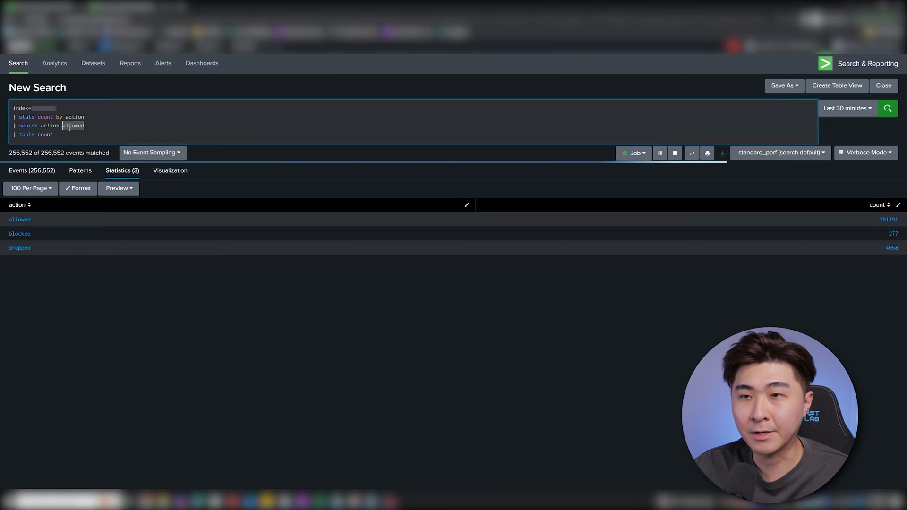
{"action": "type", "text": "blocked OR action=dropped"}
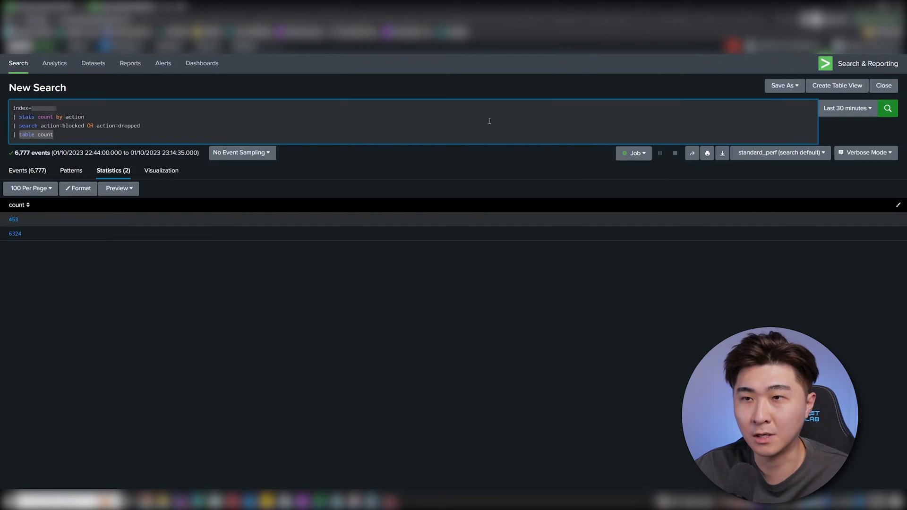
{"action": "type", "text": "stats sum(count"}
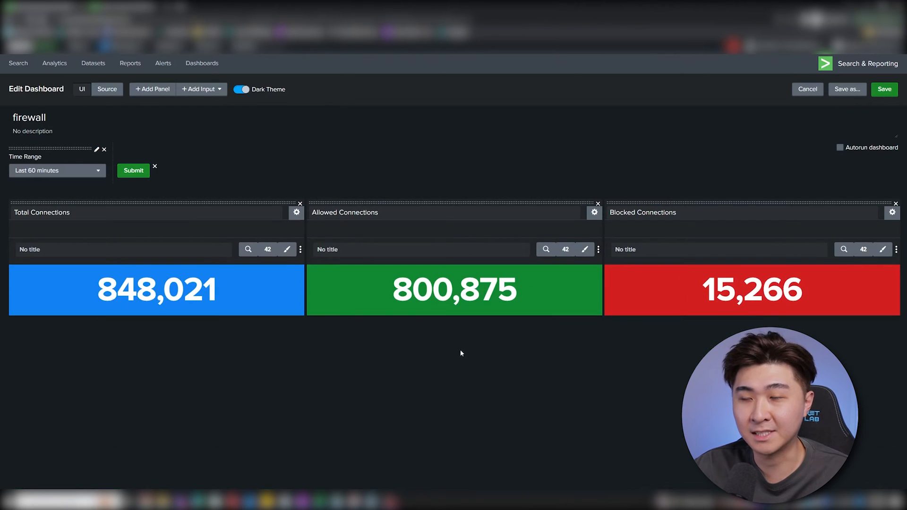
Step: View the Total (848,021), Allowed (800,875) and Blocked (15,266) Connections panels
{"action": "left_click", "coordinate": [18, 62]}
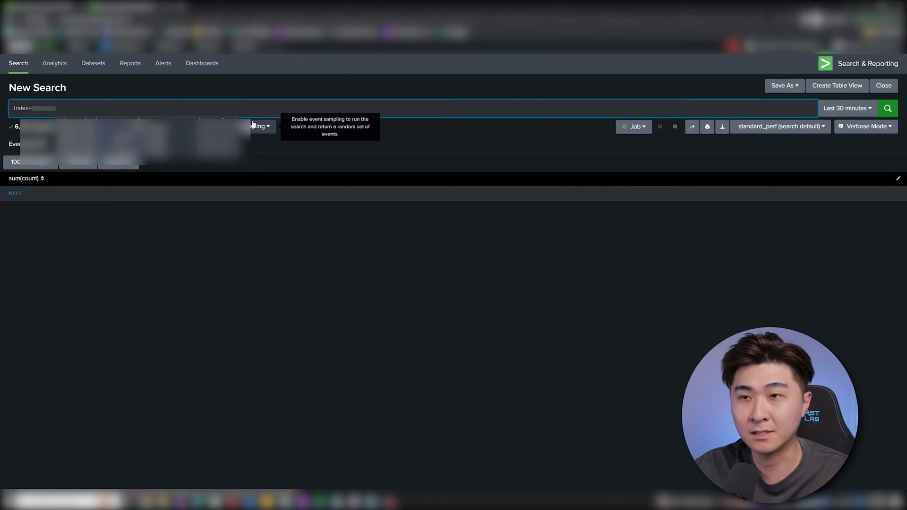
Step: Run a search for action=blocked OR action=ignored connections
{"action": "type", "text": "act"}
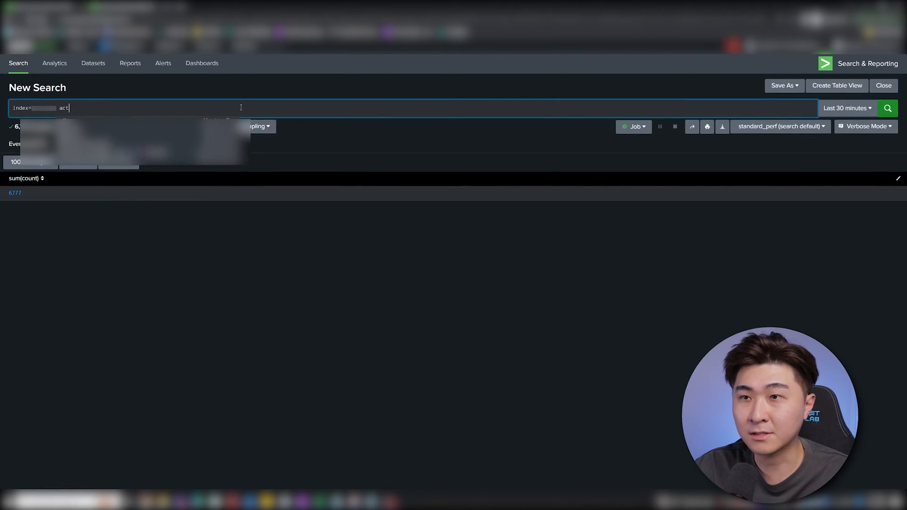
{"action": "type", "text": "ion=blocked"}
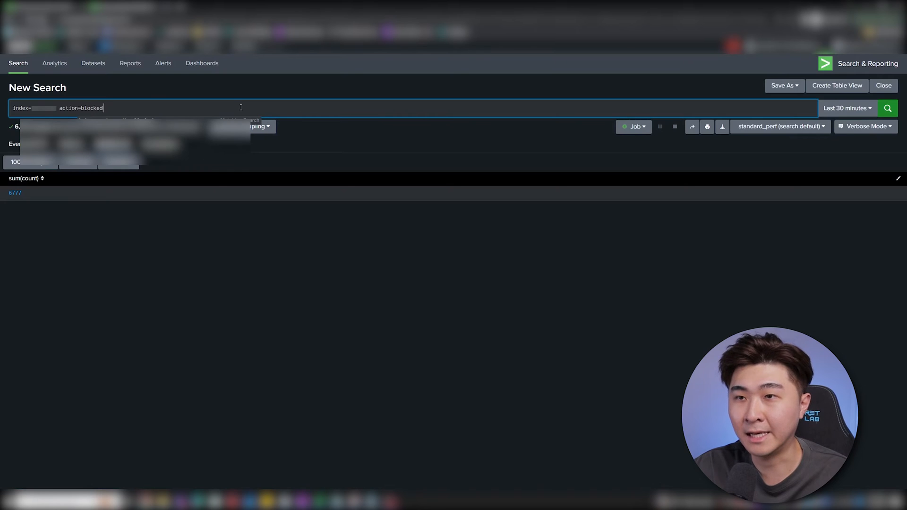
{"action": "type", "text": "OR action=ignor"}
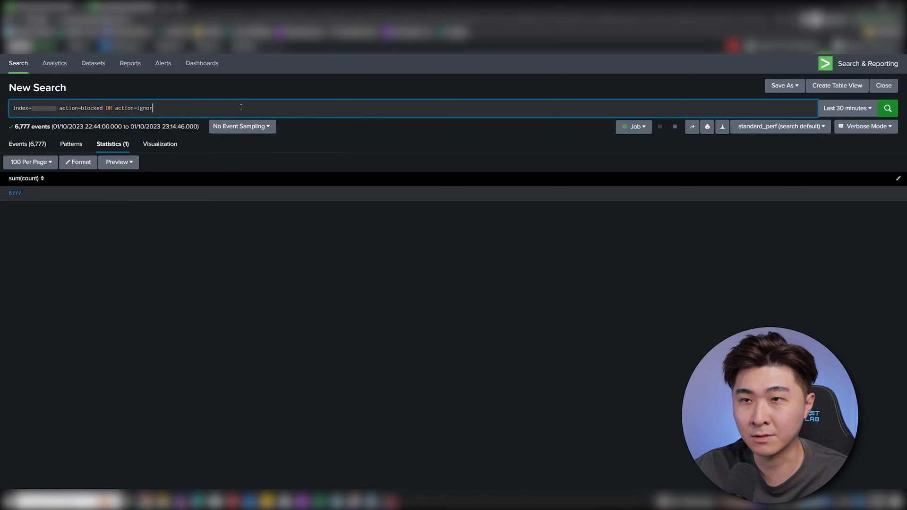
{"action": "left_click", "coordinate": [23, 361]}
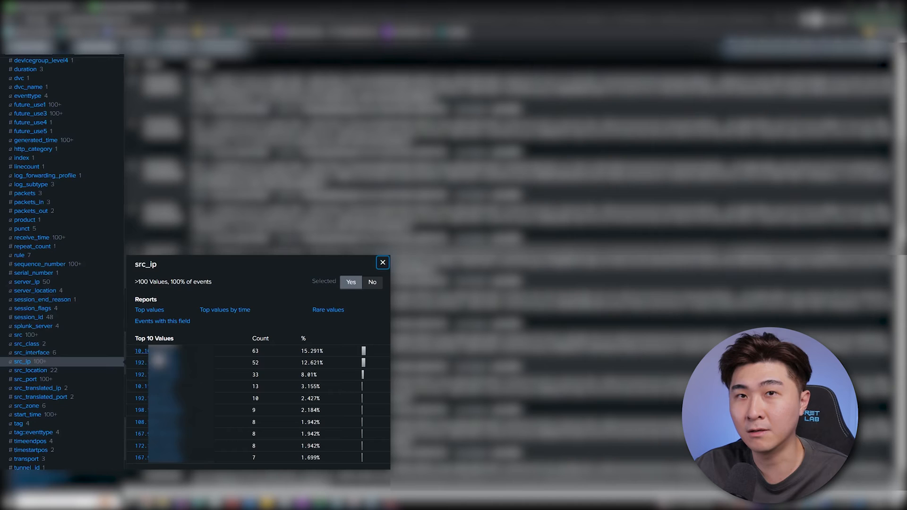
{"action": "mouse_move", "coordinate": [219, 352]}
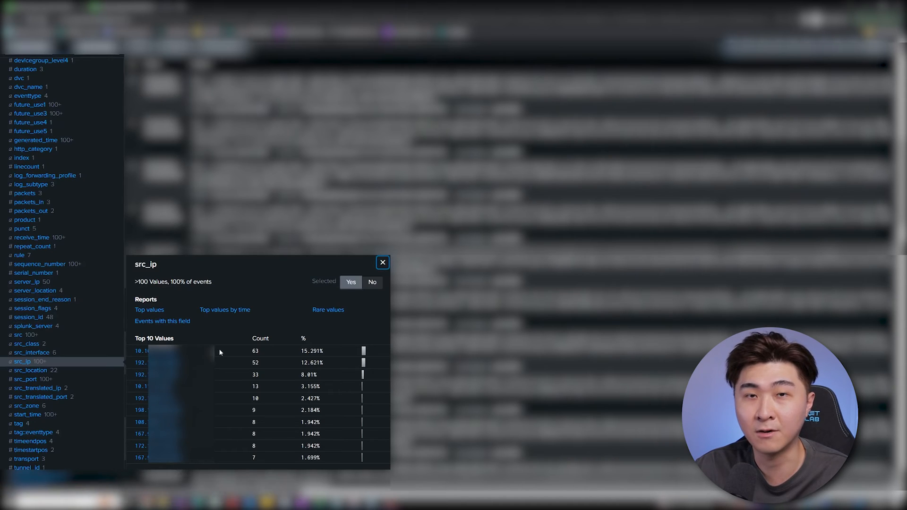
Step: Geolocate source IPs with iplocation and count connections by Country
{"action": "left_click", "coordinate": [382, 262]}
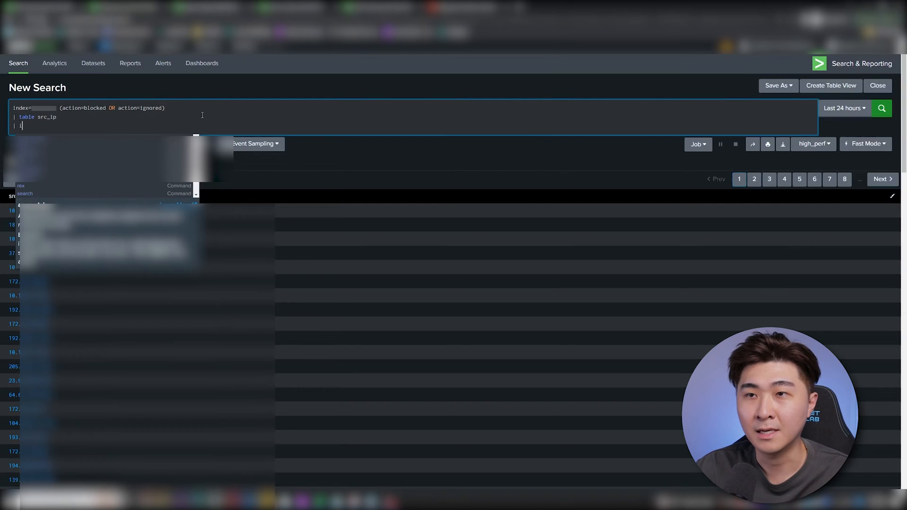
{"action": "type", "text": "iplocation src_ip"}
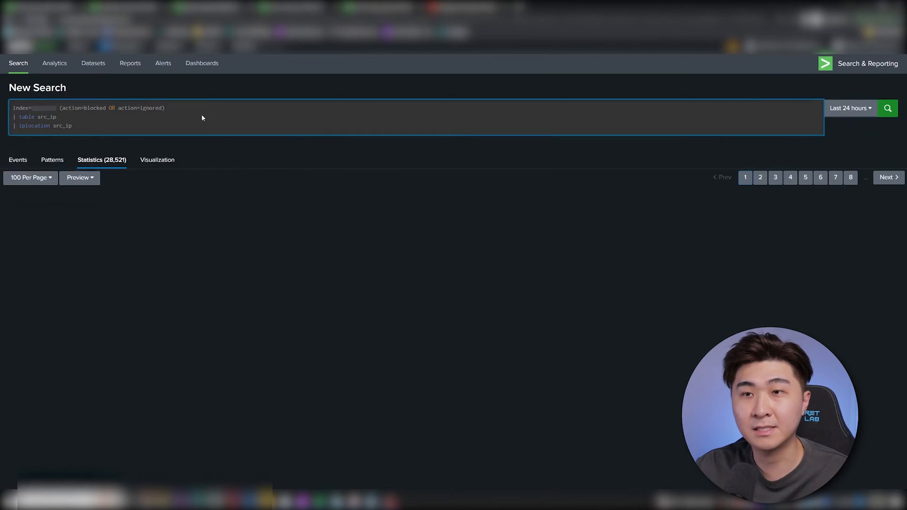
{"action": "type", "text": "| stat"}
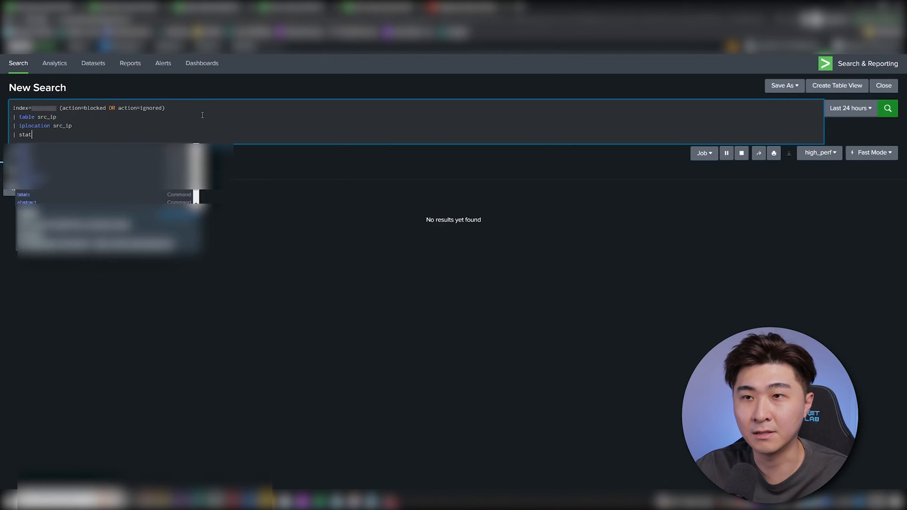
{"action": "type", "text": "s count by Y"}
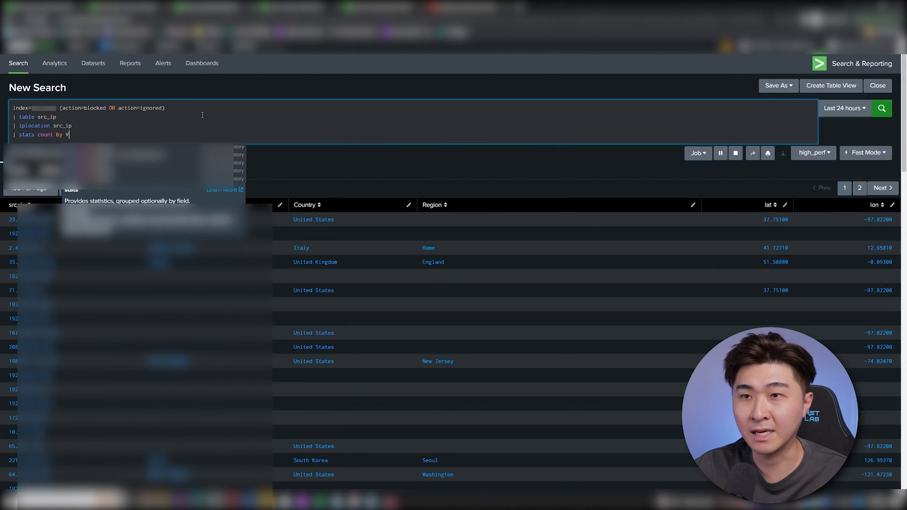
{"action": "type", "text": "Country"}
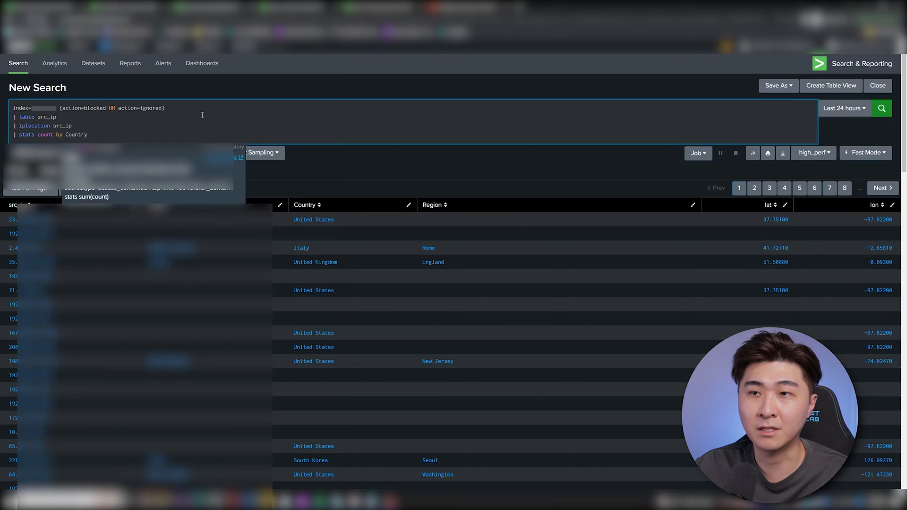
{"action": "left_click", "coordinate": [887, 109]}
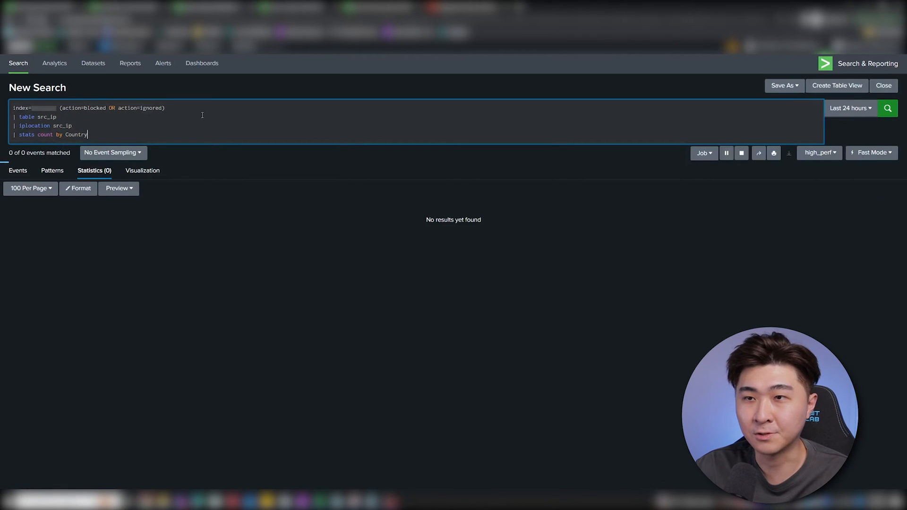
Step: Add 'geom geo_countries featureIdField=Country' and show the results as a choropleth world map
{"action": "left_click", "coordinate": [887, 108]}
{"action": "type", "text": "| geom"}
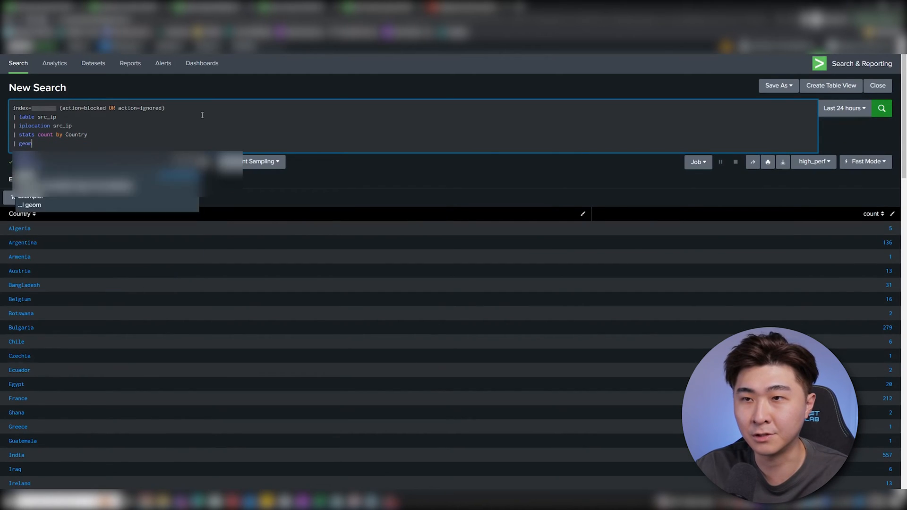
{"action": "type", "text": "geo_countries featureIdField=\"Country"}
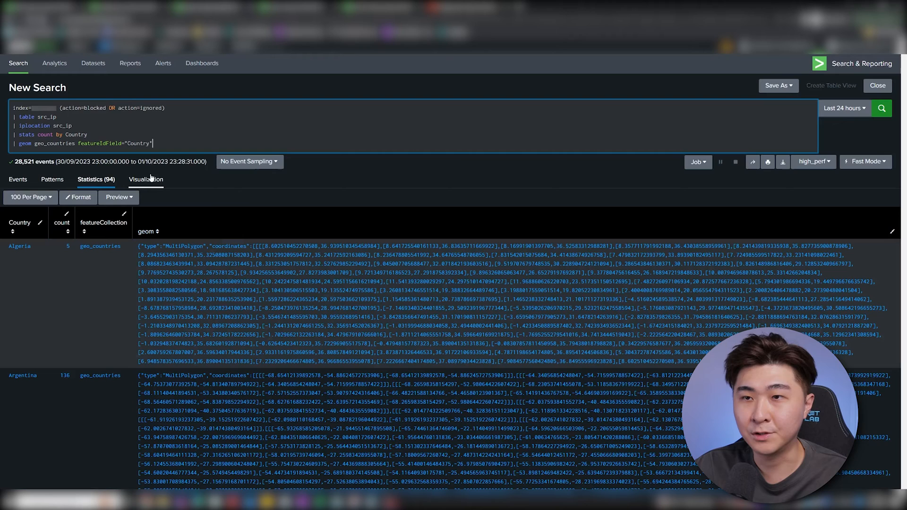
{"action": "left_click", "coordinate": [145, 179]}
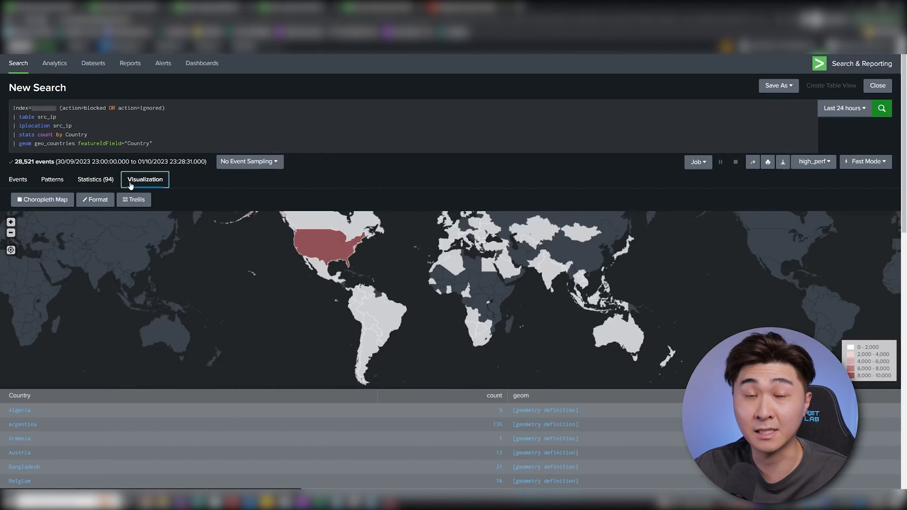
{"action": "mouse_move", "coordinate": [592, 266]}
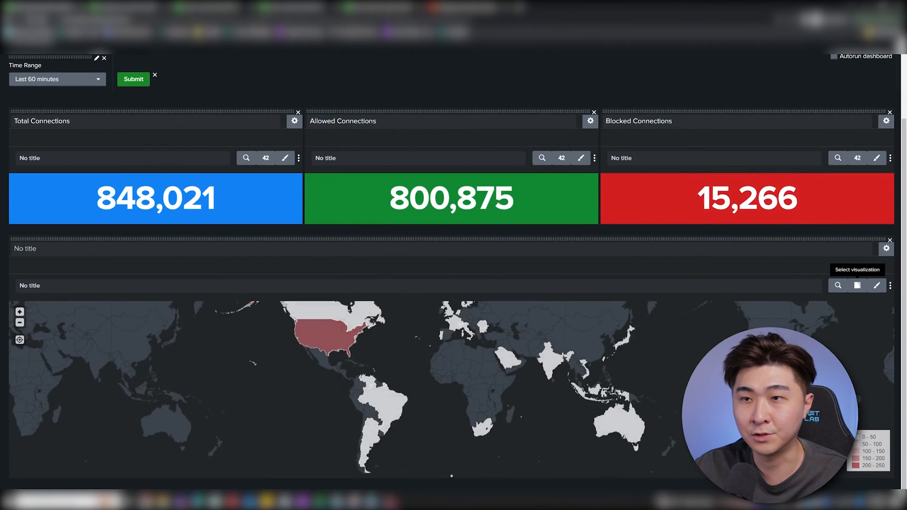
Step: Name the new blocked-connections world map panel on the firewall dashboard
{"action": "left_click", "coordinate": [168, 248]}
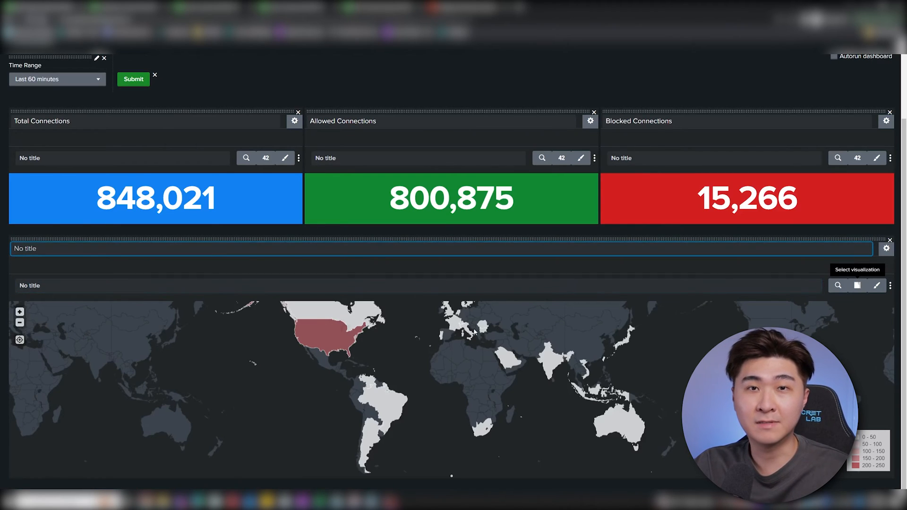
{"action": "mouse_move", "coordinate": [641, 356]}
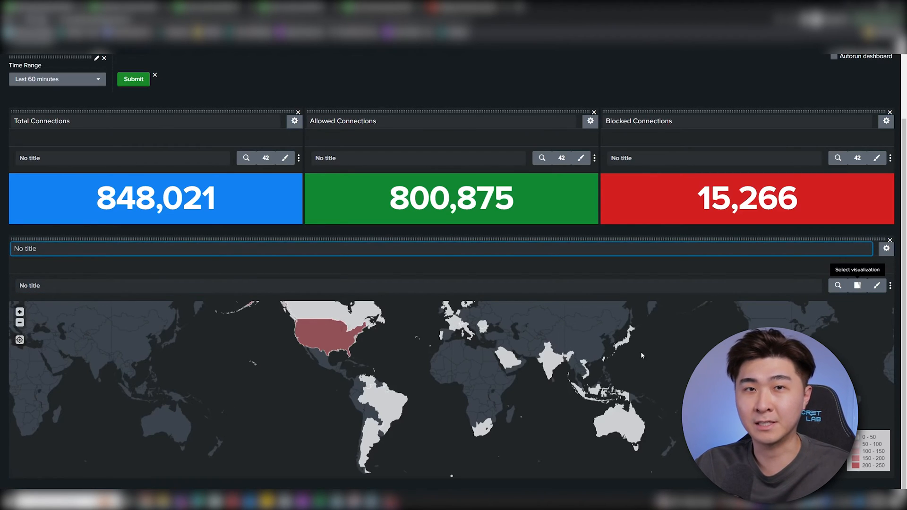
{"action": "mouse_move", "coordinate": [652, 362]}
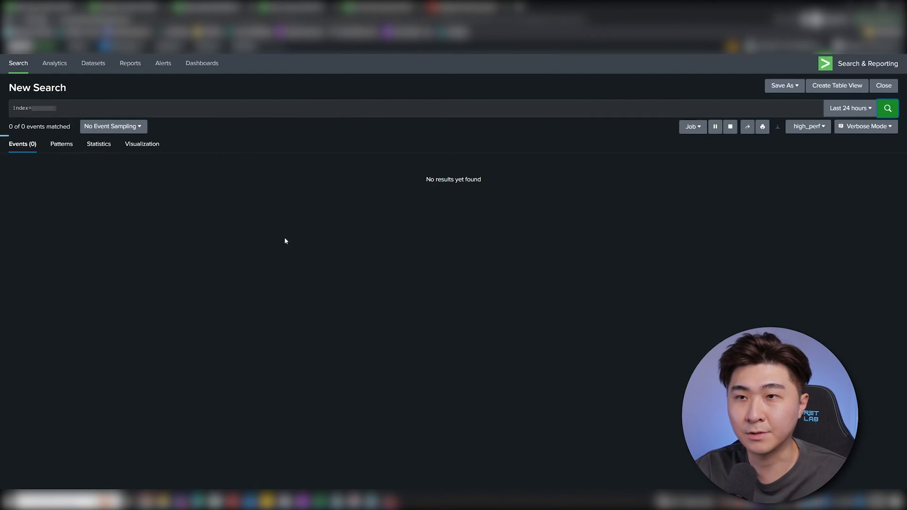
Step: Run the base firewall index search and review the most common dest_ip values
{"action": "left_click", "coordinate": [887, 108]}
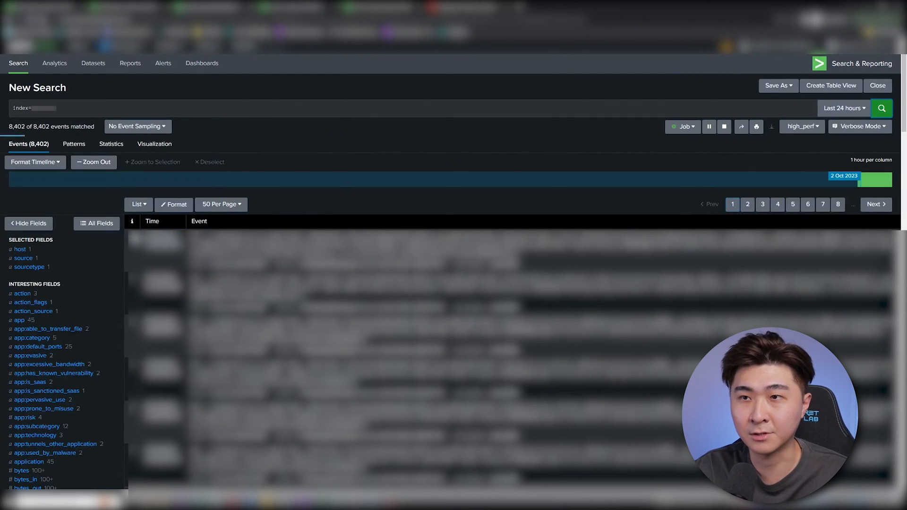
{"action": "left_click", "coordinate": [881, 108]}
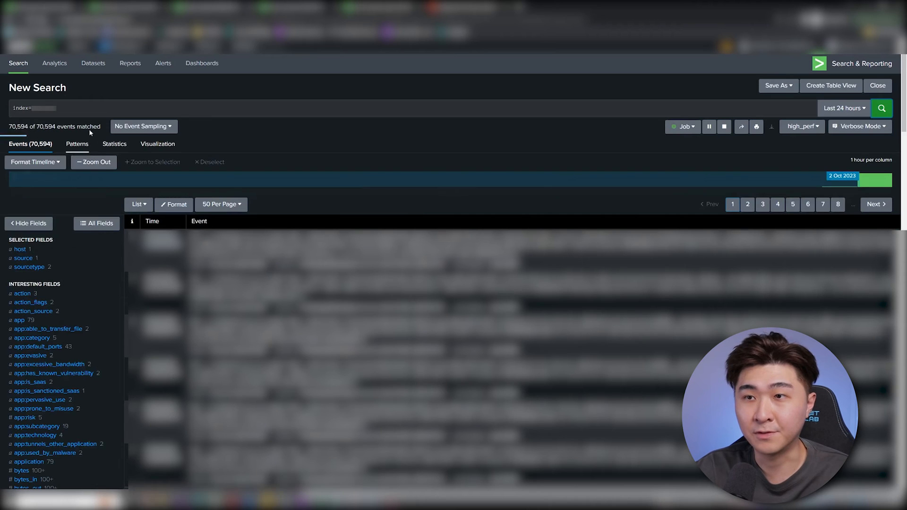
{"action": "left_click", "coordinate": [24, 264]}
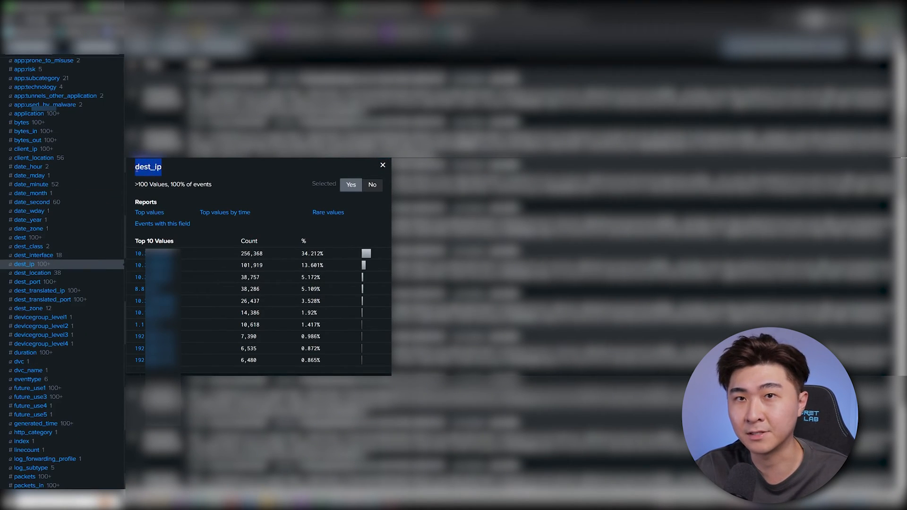
{"action": "left_click", "coordinate": [27, 282]}
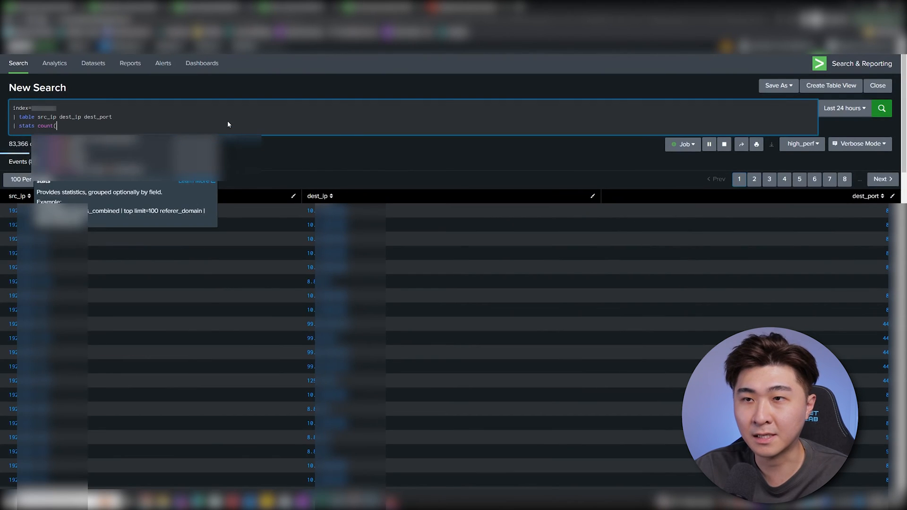
Step: Count destination IPs and ports per src_ip and action, keeping both above 100, yielding 57 rows
{"action": "type", "text": "dest_ip) as count_dest_ip count(dest_port) as count_dest_port by"}
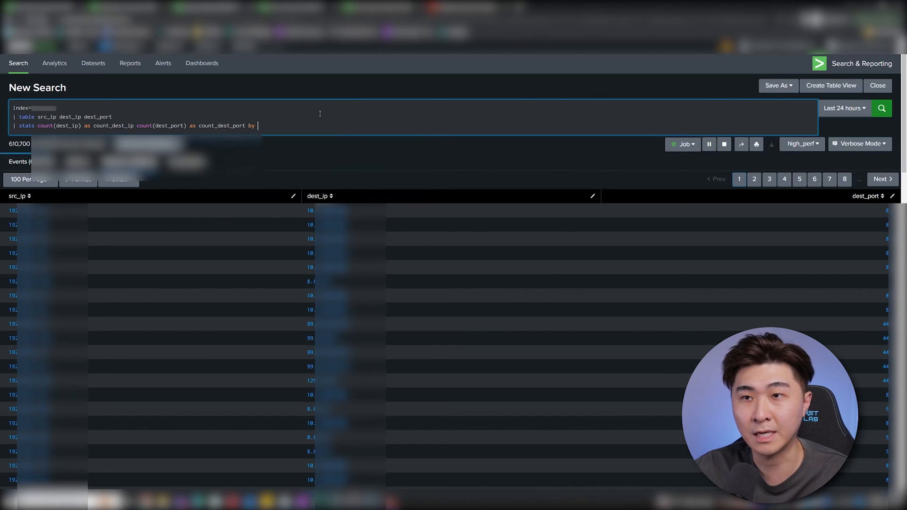
{"action": "type", "text": "src_ip"}
{"action": "type", "text": "| search count_dest_ip"}
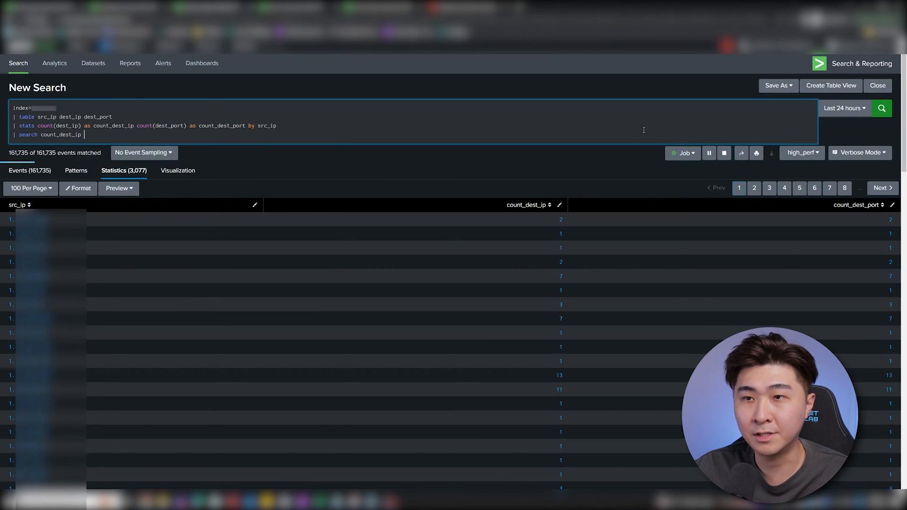
{"action": "type", "text": "> 100 AND count_dest_port > 100"}
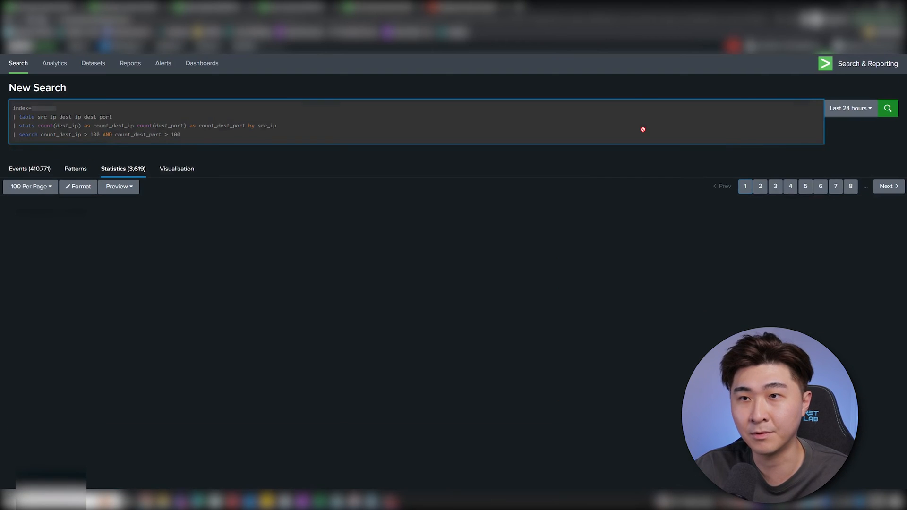
{"action": "left_click", "coordinate": [886, 108]}
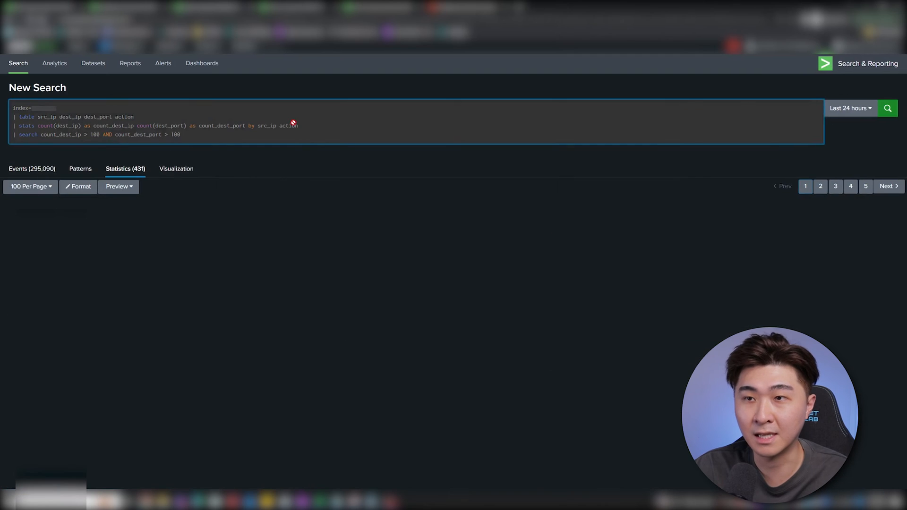
{"action": "left_click", "coordinate": [886, 108]}
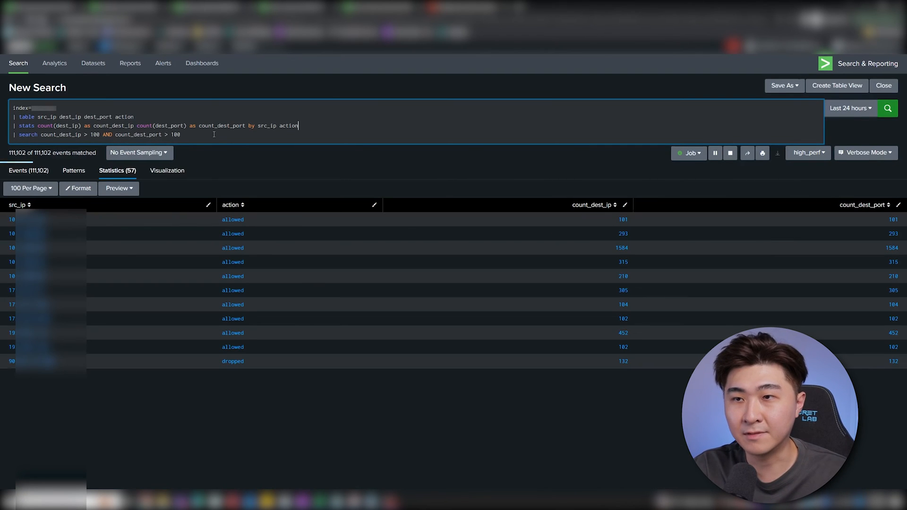
Step: Add '| iplocation src_ip', exclude rows with empty Country, and run the search to get 9 rows
{"action": "left_click", "coordinate": [887, 108]}
{"action": "type", "text": "|"}
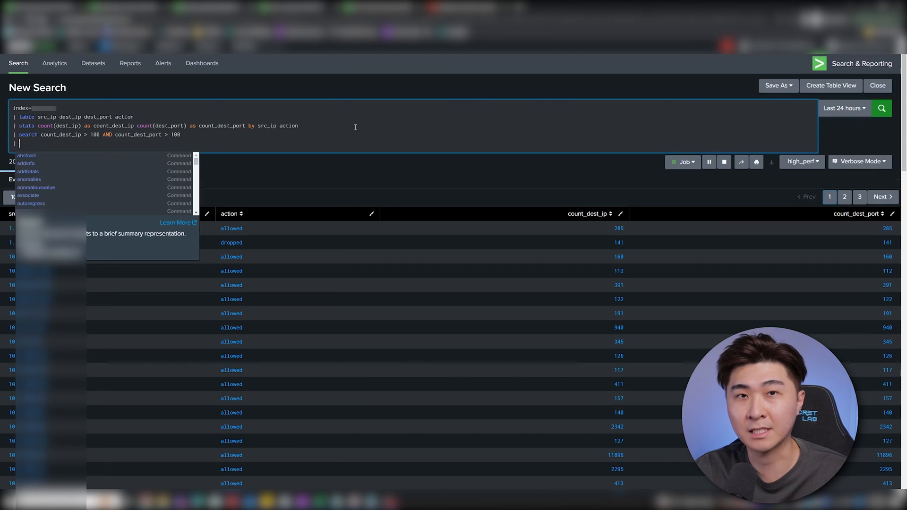
{"action": "type", "text": "iplocation src_ip"}
{"action": "left_click", "coordinate": [413, 134]}
{"action": "type", "text": " AND Country!=\"\""}
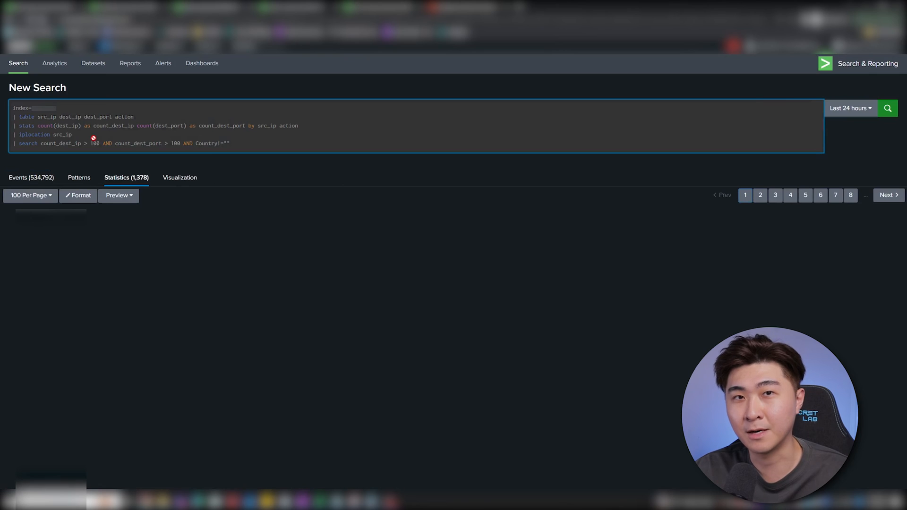
{"action": "left_click", "coordinate": [887, 109]}
{"action": "type", "text": "count_"}
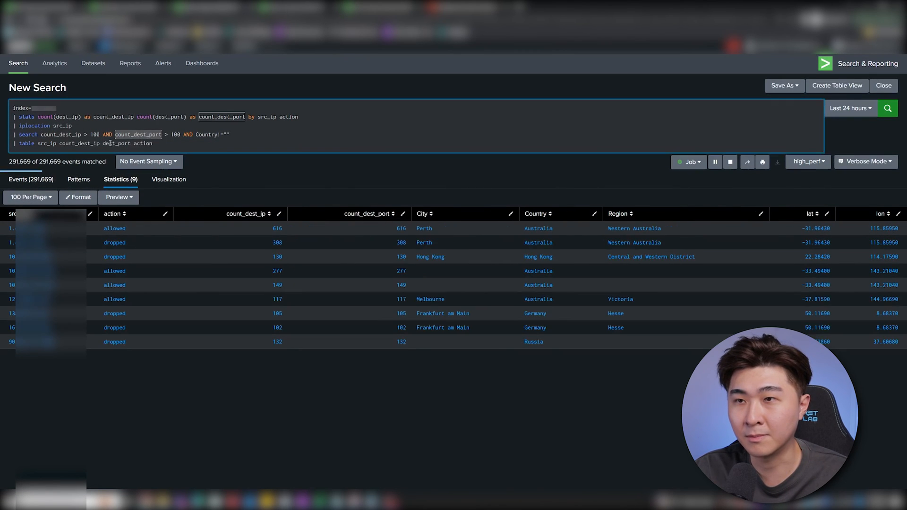
{"action": "left_click", "coordinate": [887, 108]}
{"action": "type", "text": "Port Scann"}
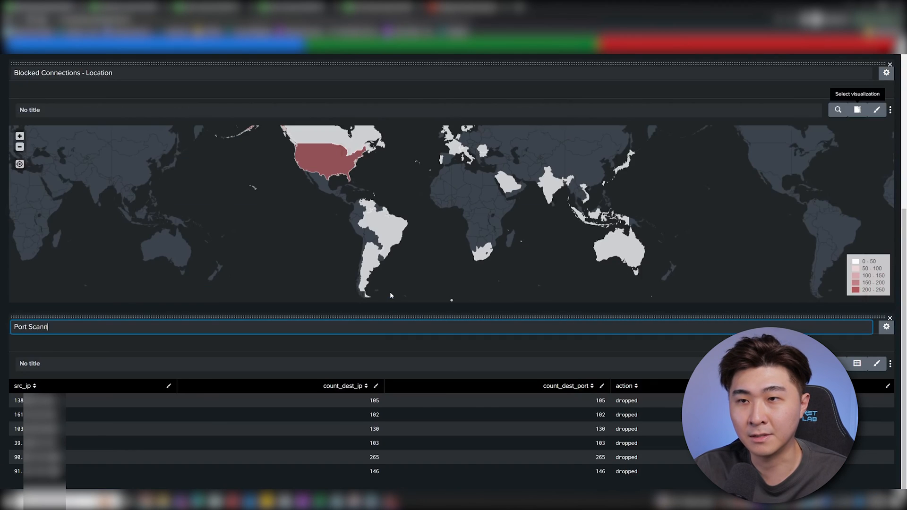
Step: Title the new table panel 'Port Scanning' and scroll back to the top
{"action": "type", "text": "ing"}
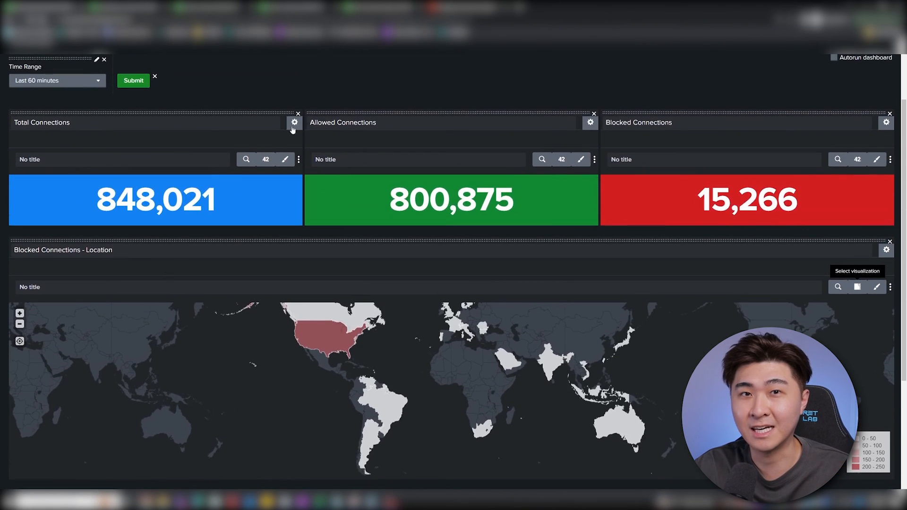
{"action": "scroll", "scroll_direction": "down", "scroll_amount": 3}
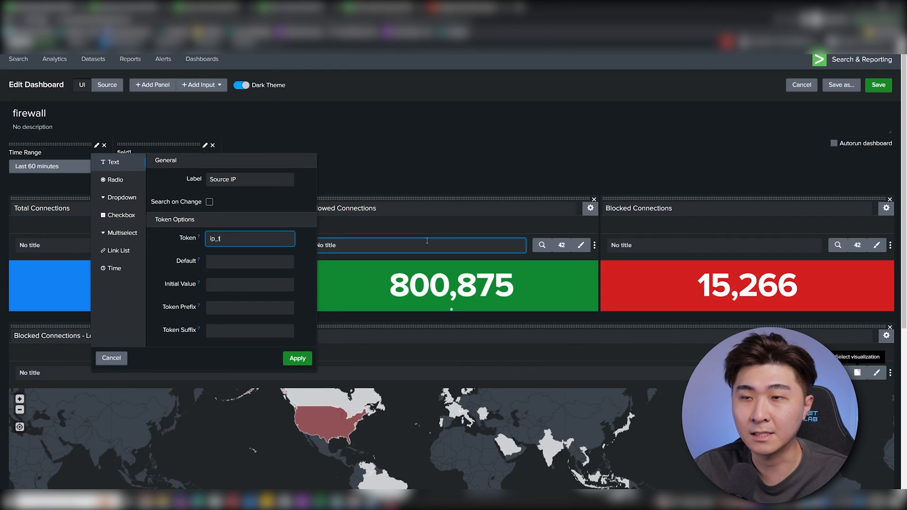
Step: Give the Source IP text input token ip_token and add src_ip=$ip_token$ to Total Connections
{"action": "type", "text": "oken"}
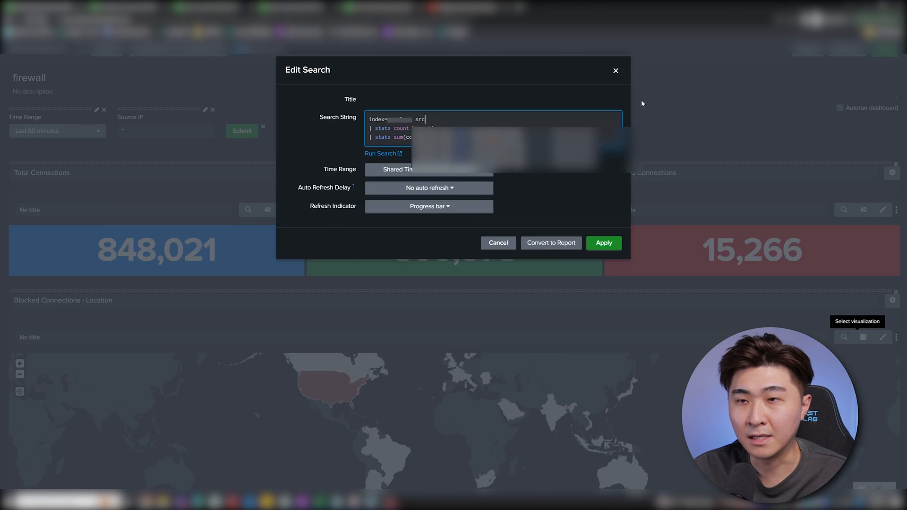
{"action": "type", "text": "_ip=$"}
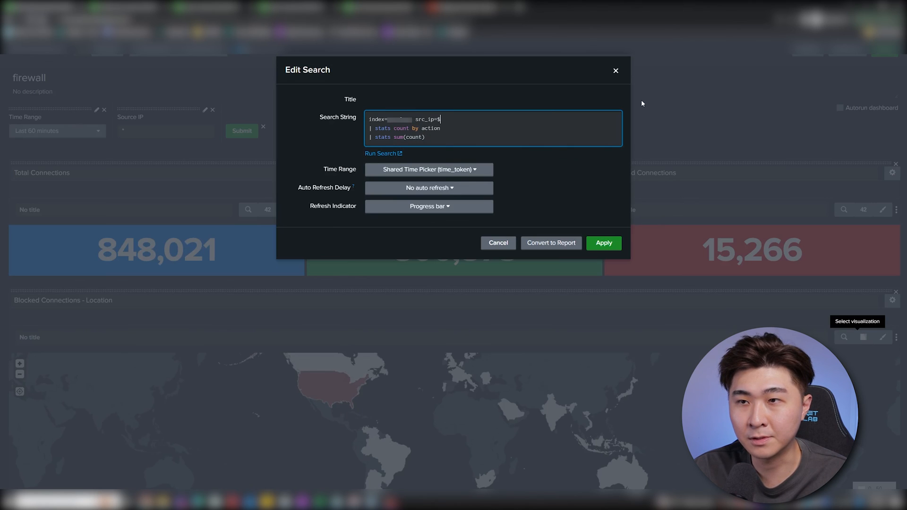
{"action": "type", "text": "ip_tok$"}
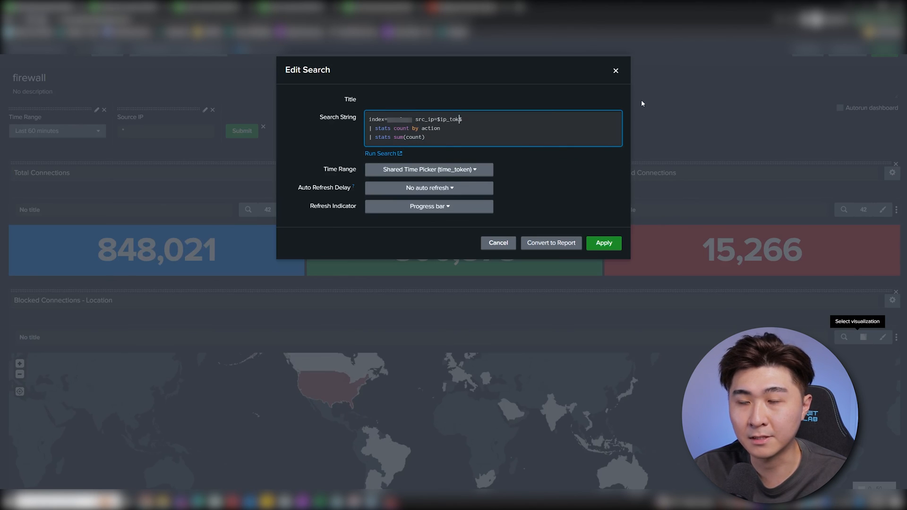
{"action": "left_click", "coordinate": [603, 243]}
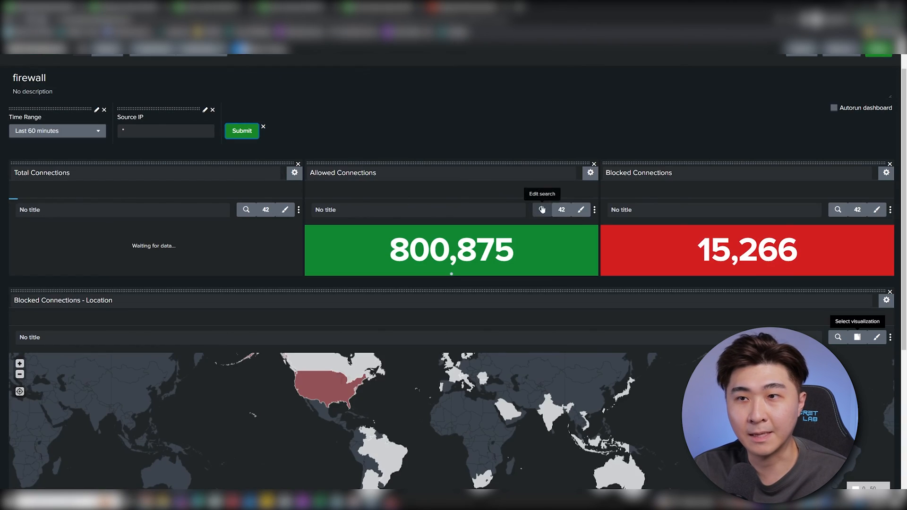
{"action": "left_click", "coordinate": [542, 209]}
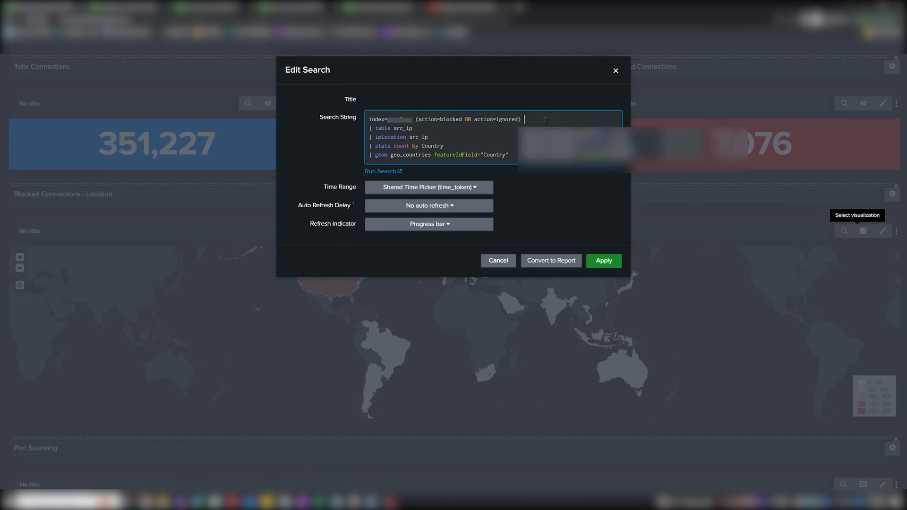
{"action": "left_click", "coordinate": [603, 260]}
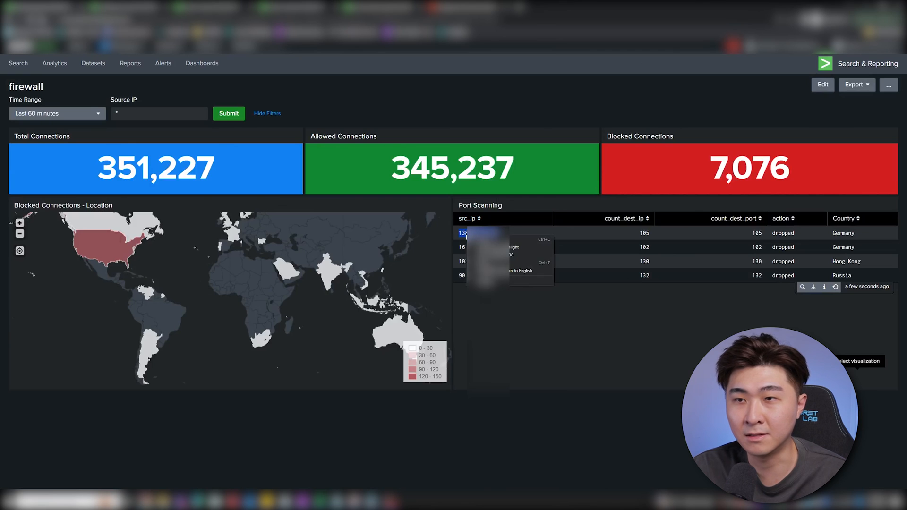
Step: Submit one Port Scanning source IP, giving 105 total and blocked connections
{"action": "left_click", "coordinate": [228, 113]}
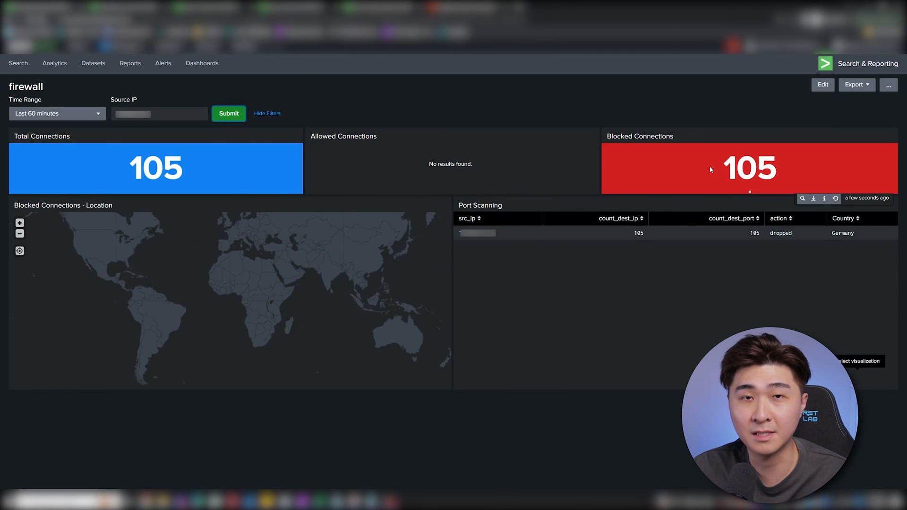
{"action": "mouse_move", "coordinate": [211, 260]}
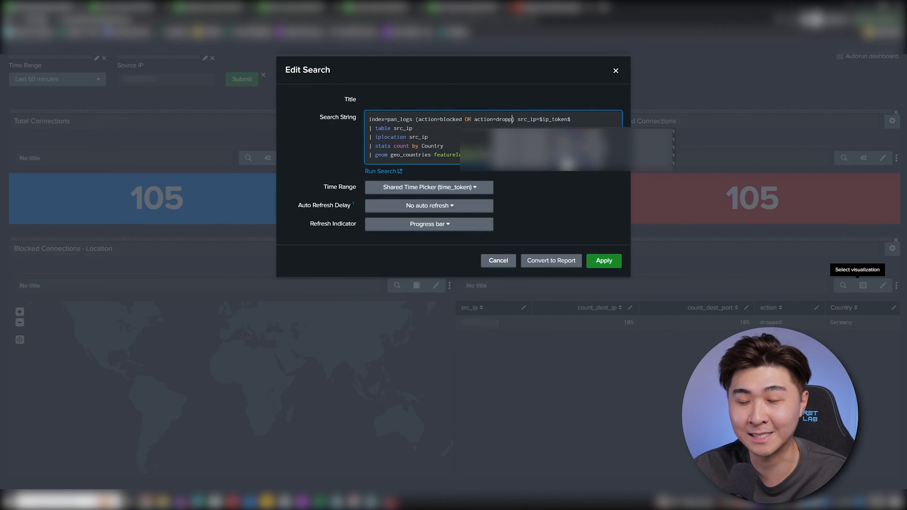
Step: Apply the map search using action blocked OR dropped and src_ip=$ip_token$
{"action": "left_click", "coordinate": [603, 260]}
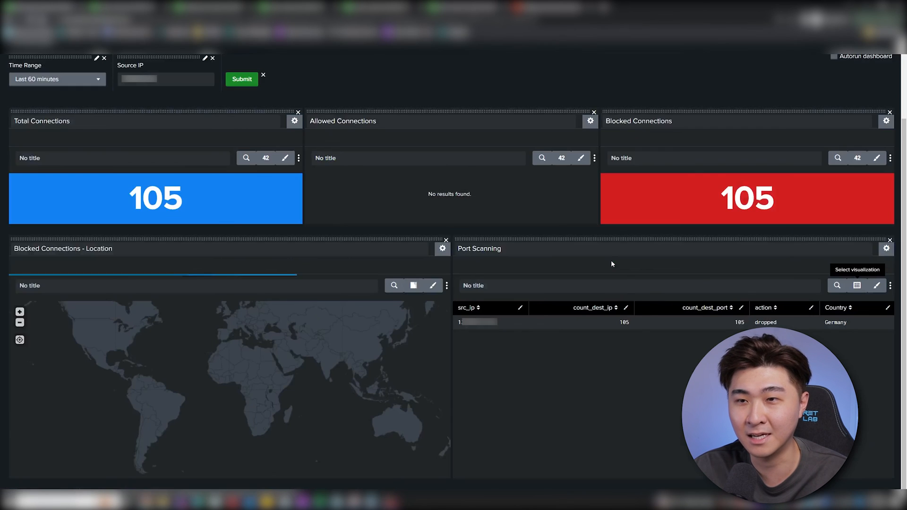